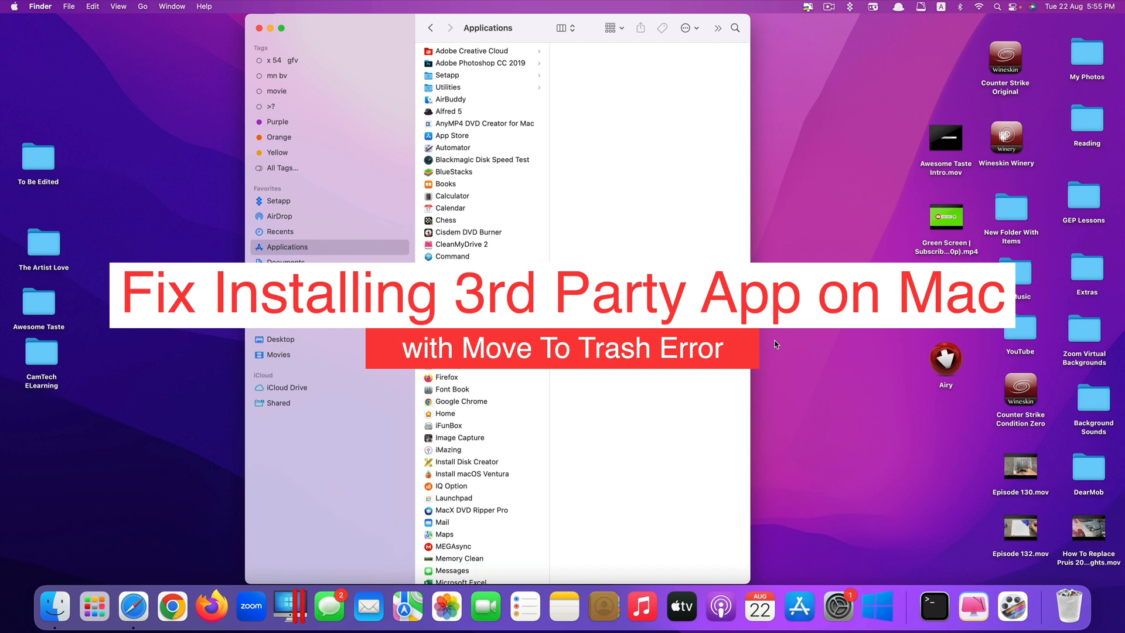
{"action": "mouse_move", "coordinate": [799, 354]}
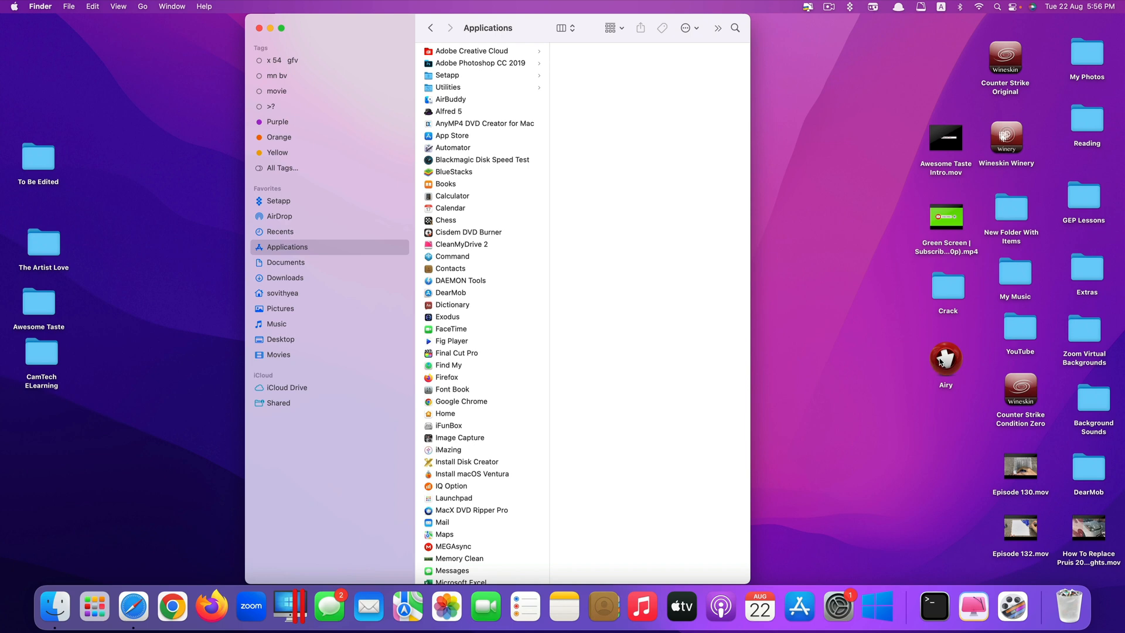
- Open Airy from Applications and cancel the 'damaged' alert, keeping the app
{"action": "left_click", "coordinate": [945, 358]}
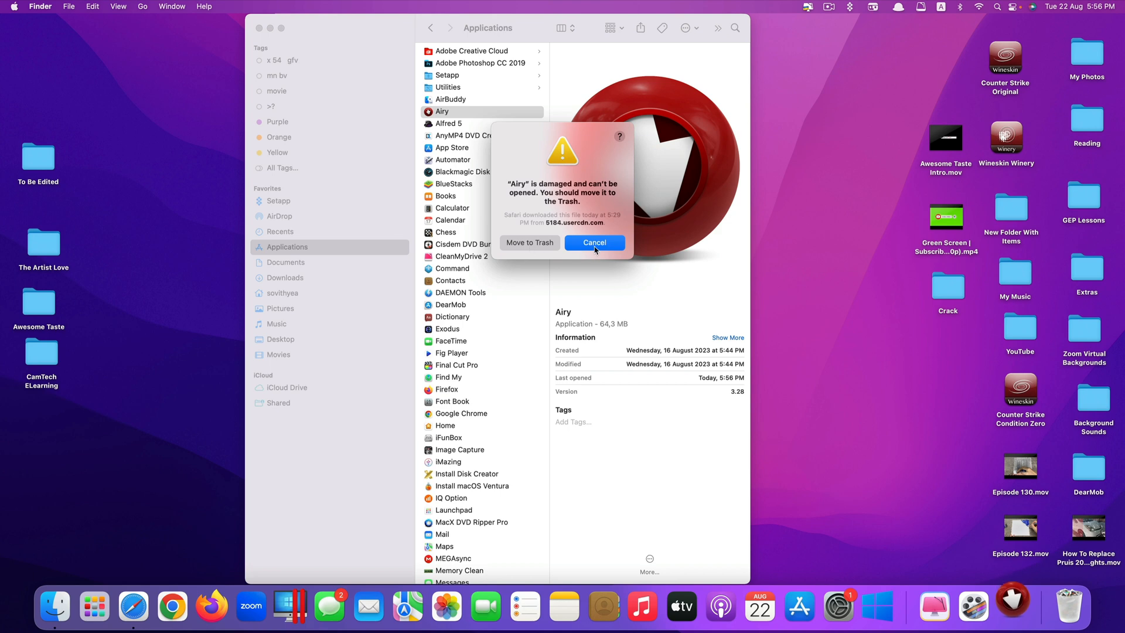
{"action": "mouse_move", "coordinate": [557, 201]}
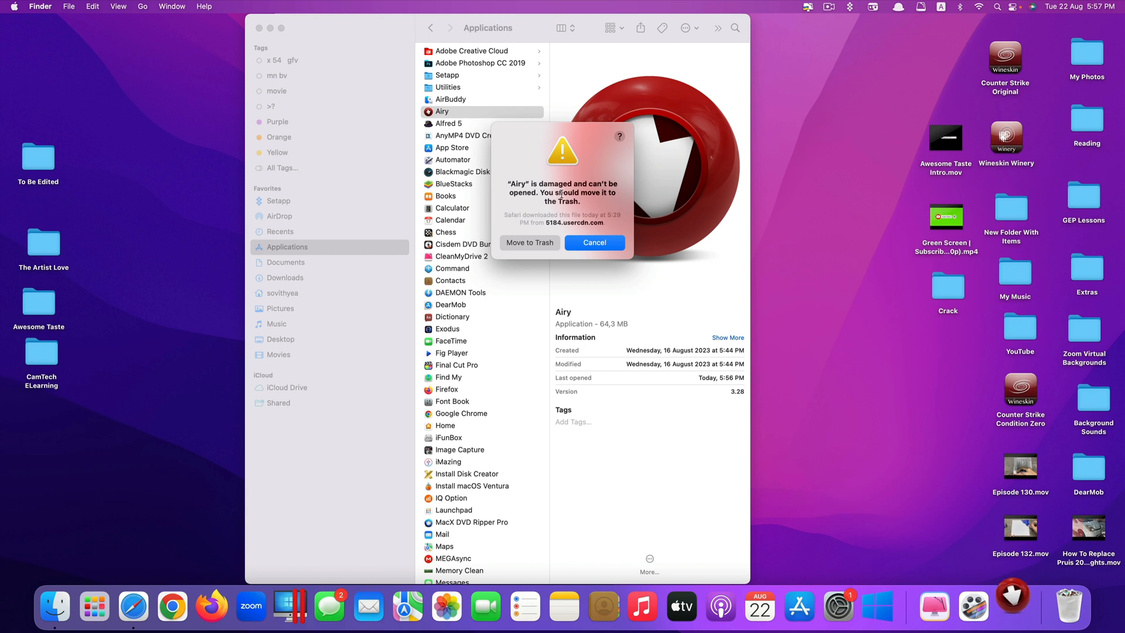
{"action": "left_click", "coordinate": [594, 242]}
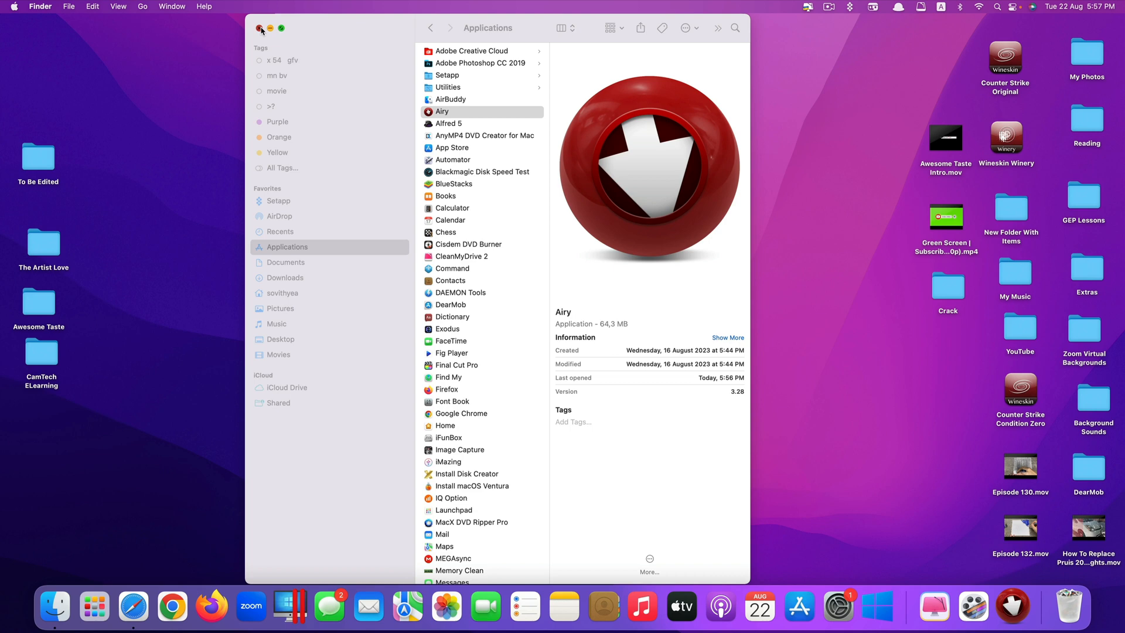
- Close the Applications window and launch Terminal by searching 'terminal' in Spotlight
{"action": "left_click", "coordinate": [260, 29]}
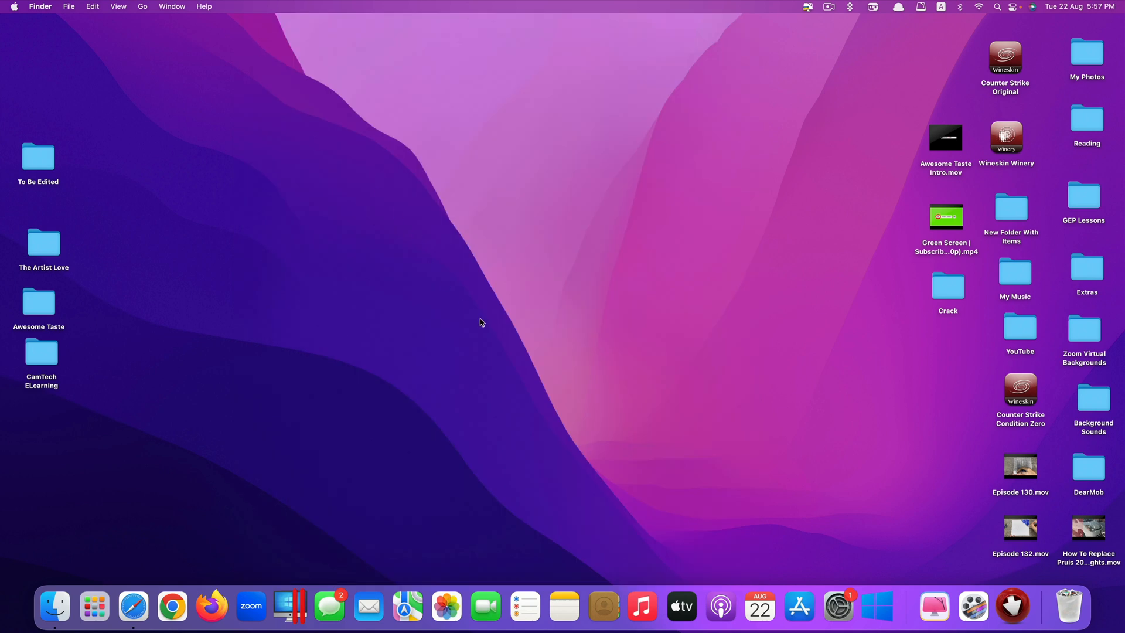
{"action": "mouse_move", "coordinate": [441, 289]}
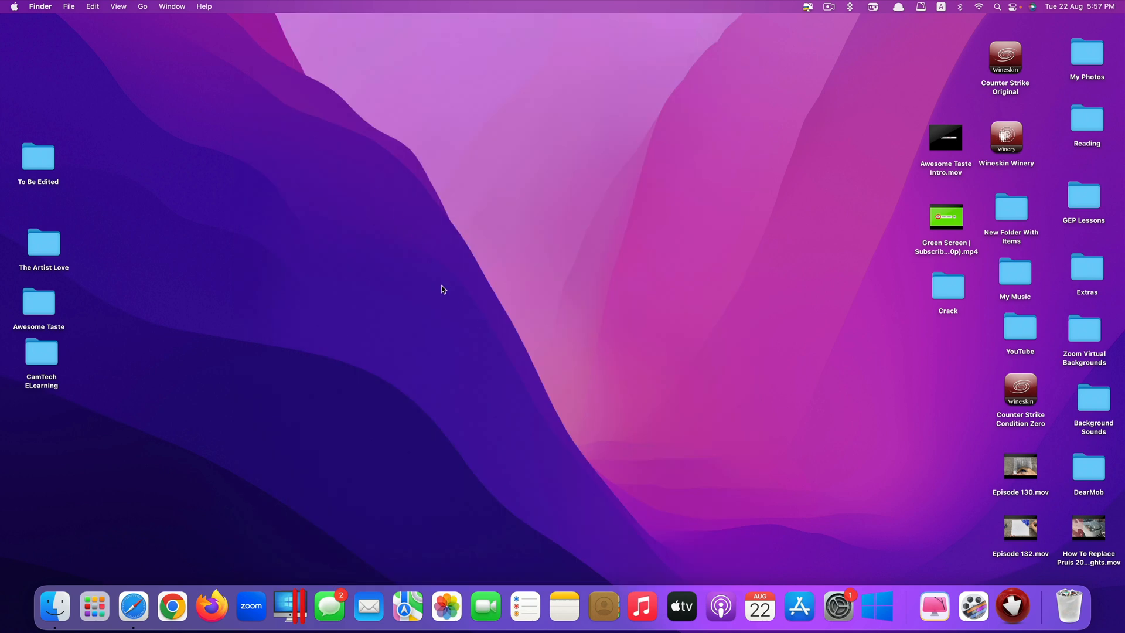
{"action": "type", "text": "terminal"}
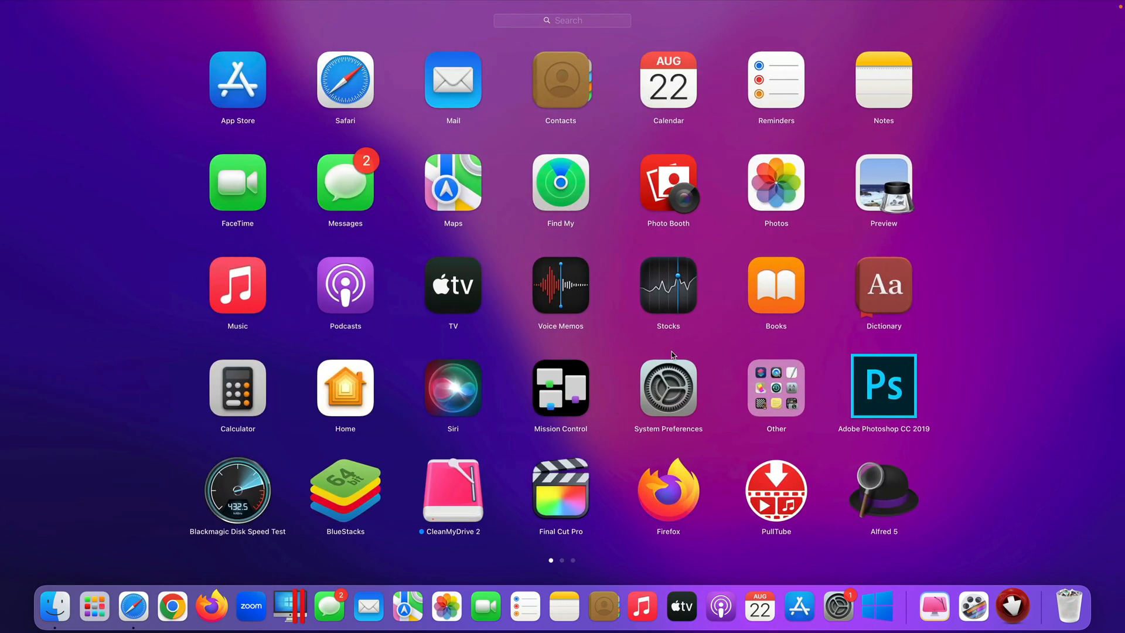
{"action": "left_click", "coordinate": [775, 387]}
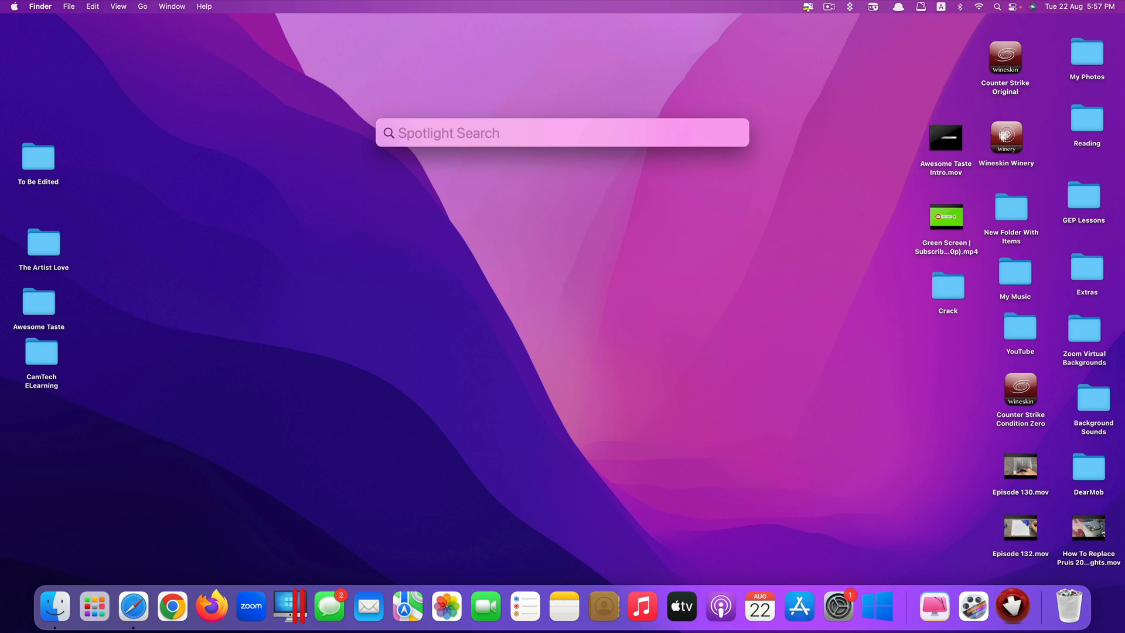
{"action": "type", "text": "terminal"}
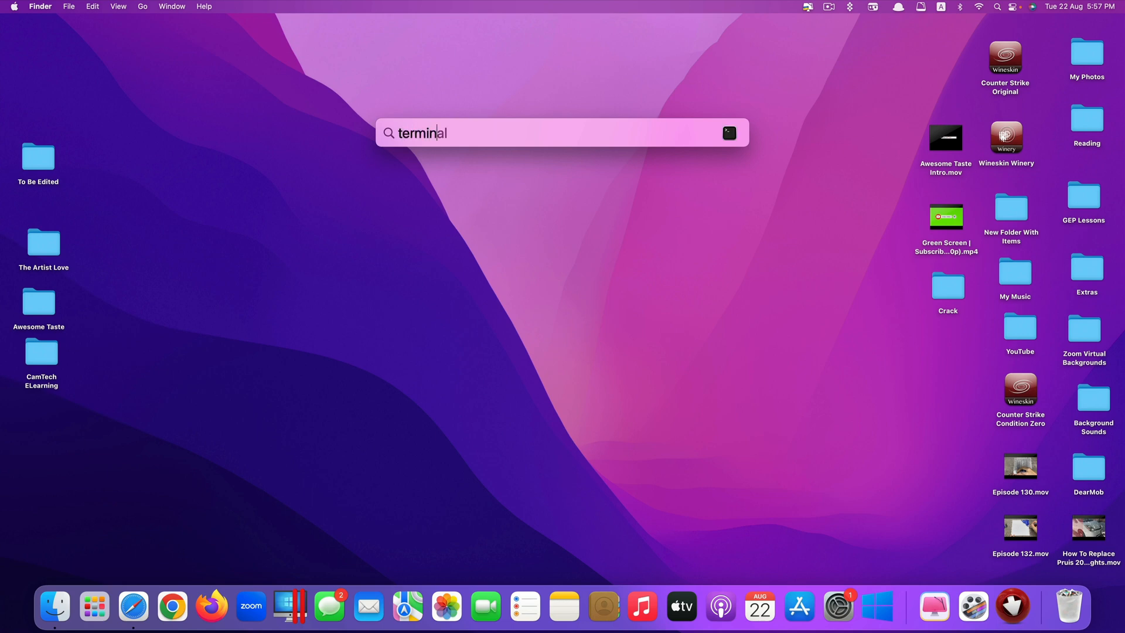
{"action": "key", "text": "Return"}
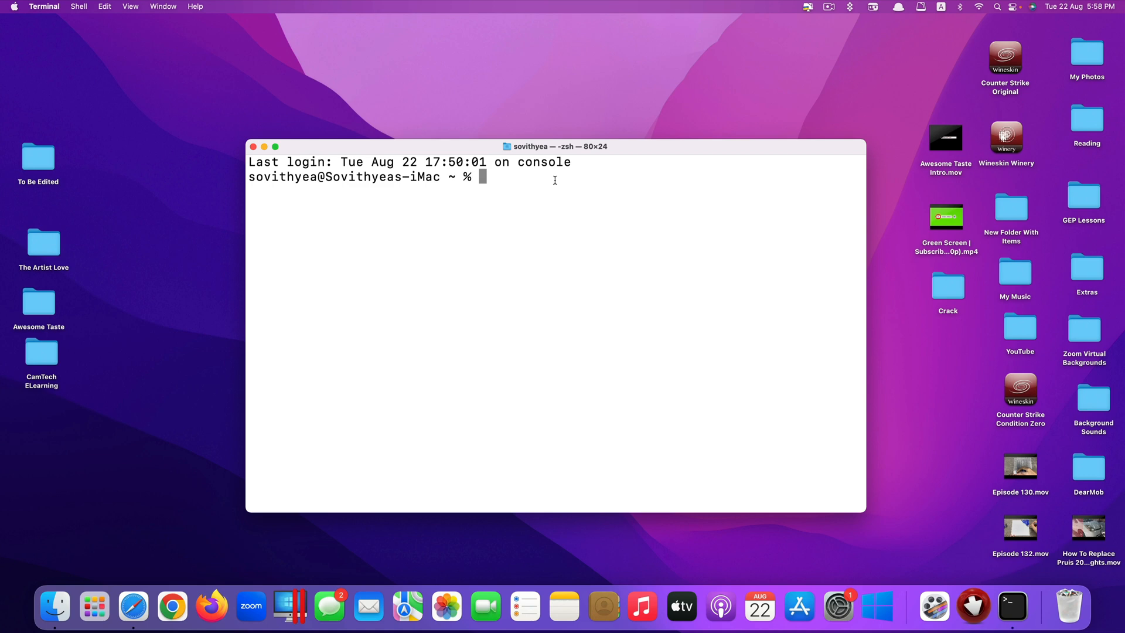
- Run 'sudo spctl --master-disable' and authorise it with the admin password
{"action": "type", "text": "sudo"}
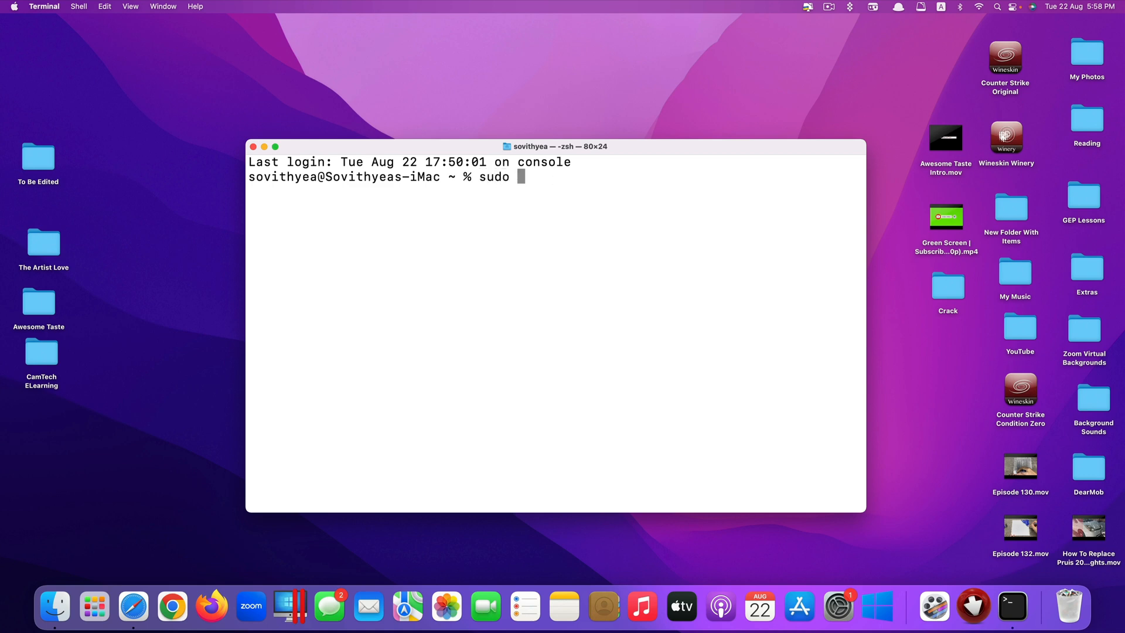
{"action": "type", "text": "spctl"}
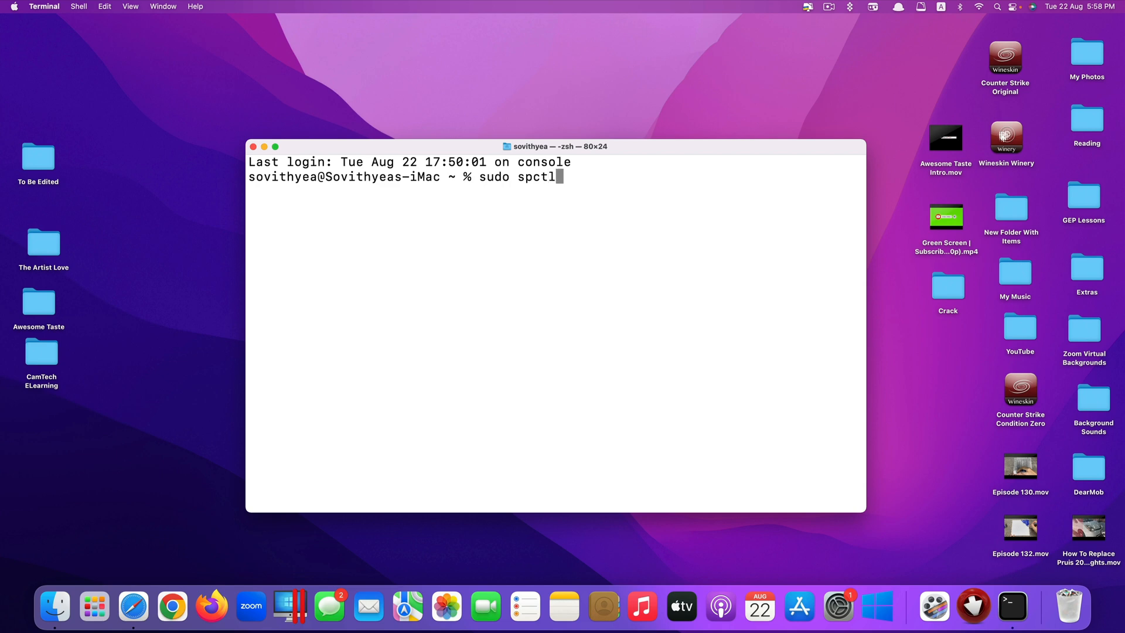
{"action": "type", "text": "--maste"}
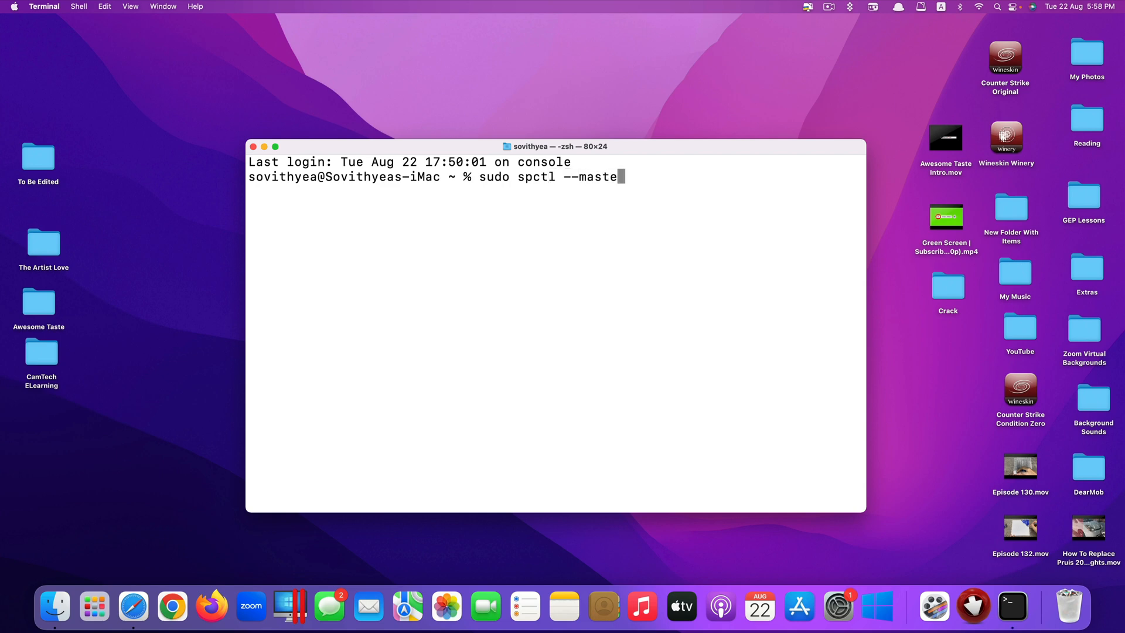
{"action": "type", "text": "r-disable"}
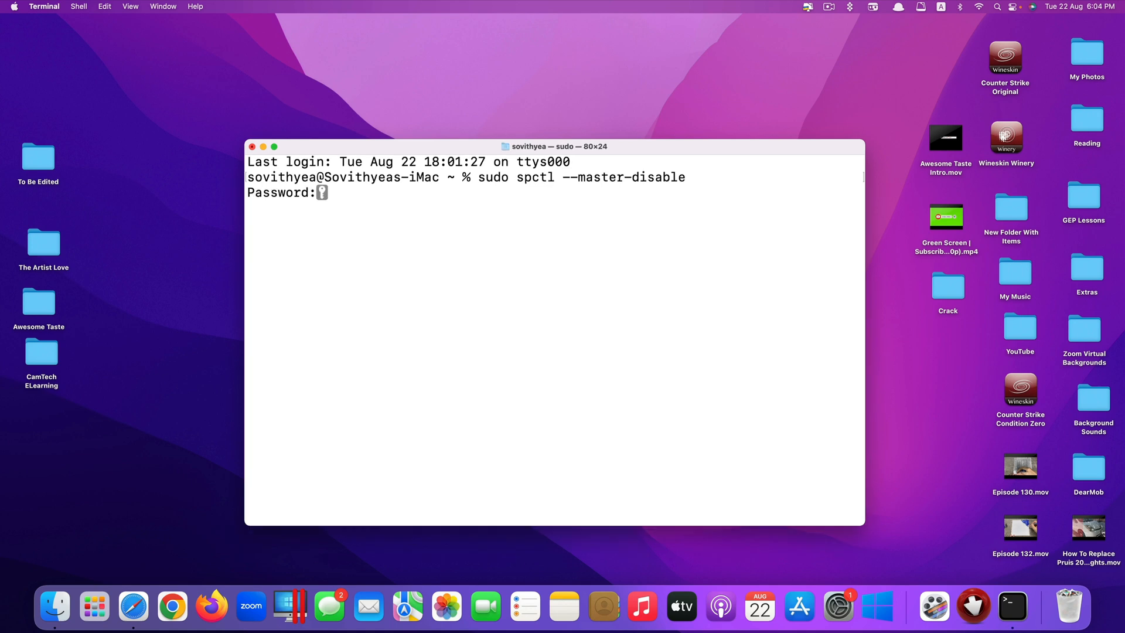
{"action": "key", "text": "Return"}
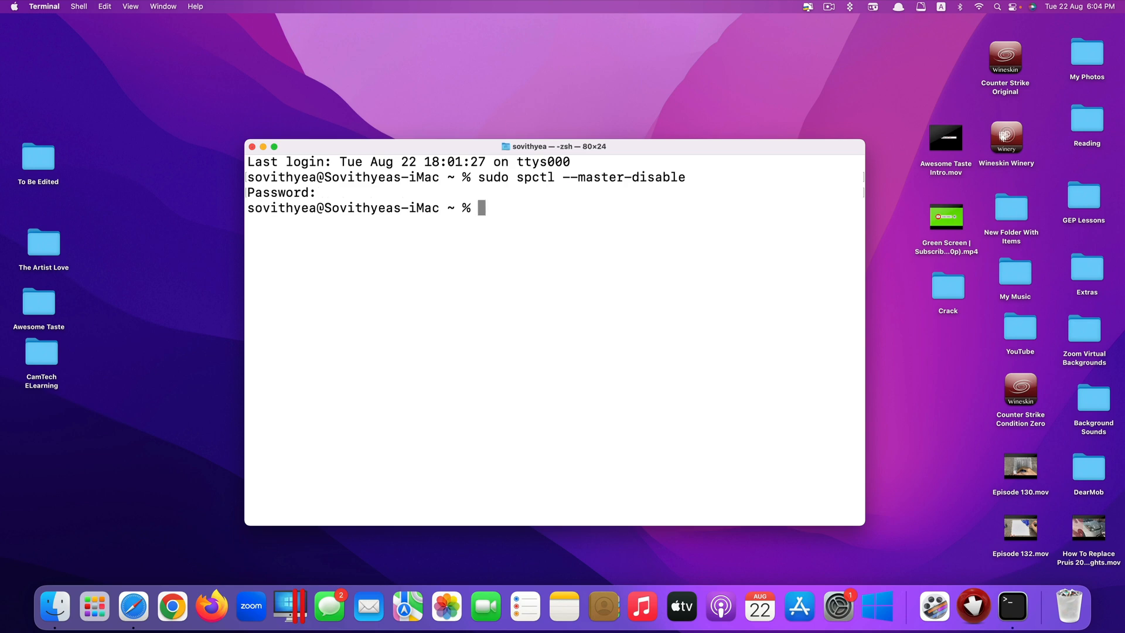
{"action": "mouse_move", "coordinate": [487, 216]}
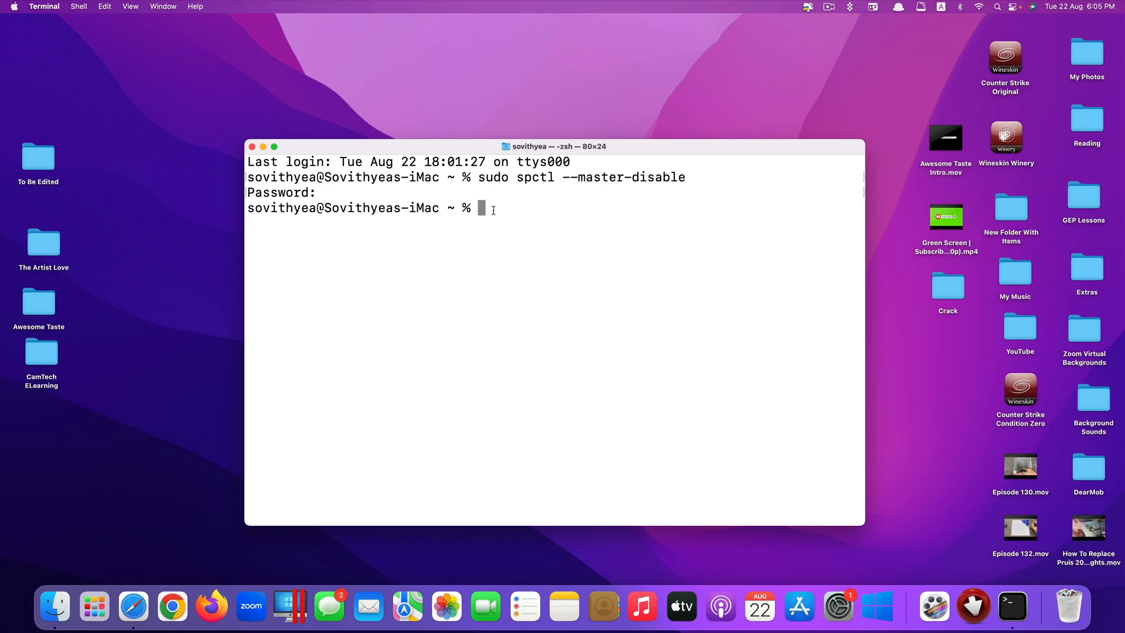
{"action": "mouse_move", "coordinate": [583, 236]}
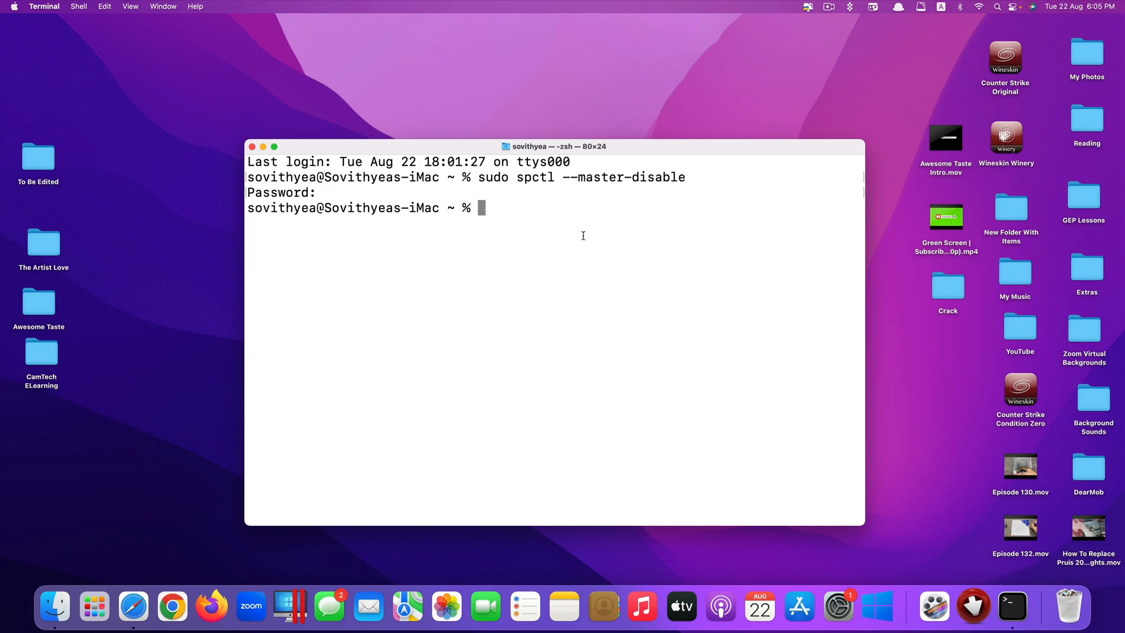
{"action": "mouse_move", "coordinate": [727, 257]}
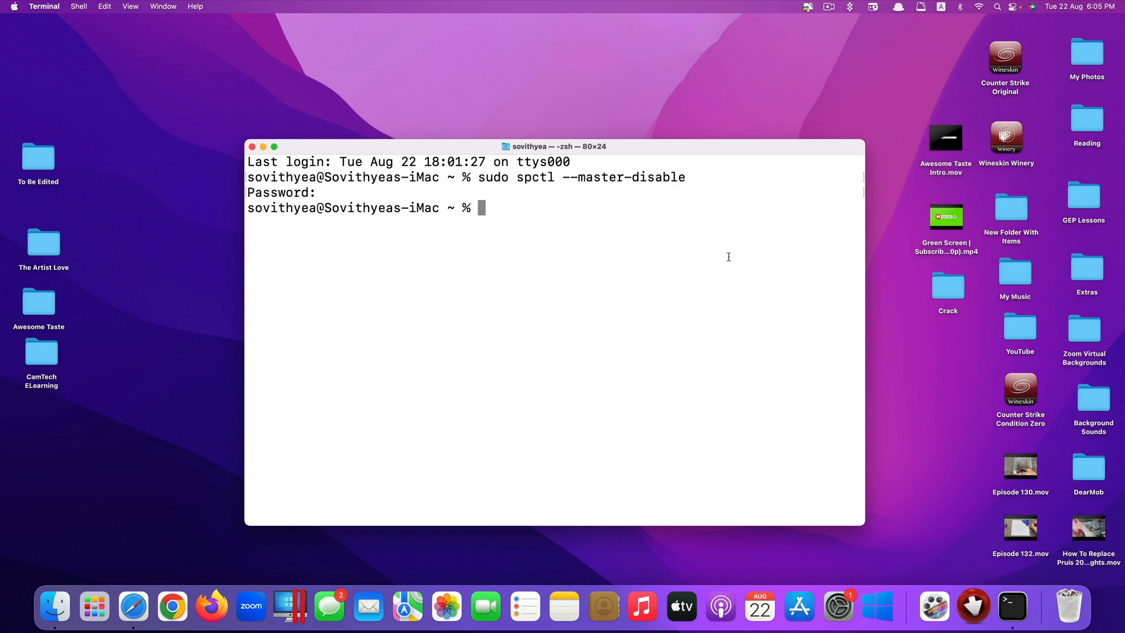
- Run 'sudo spctl --master-enable' to switch Gatekeeper assessment back on
{"action": "key", "text": "Return"}
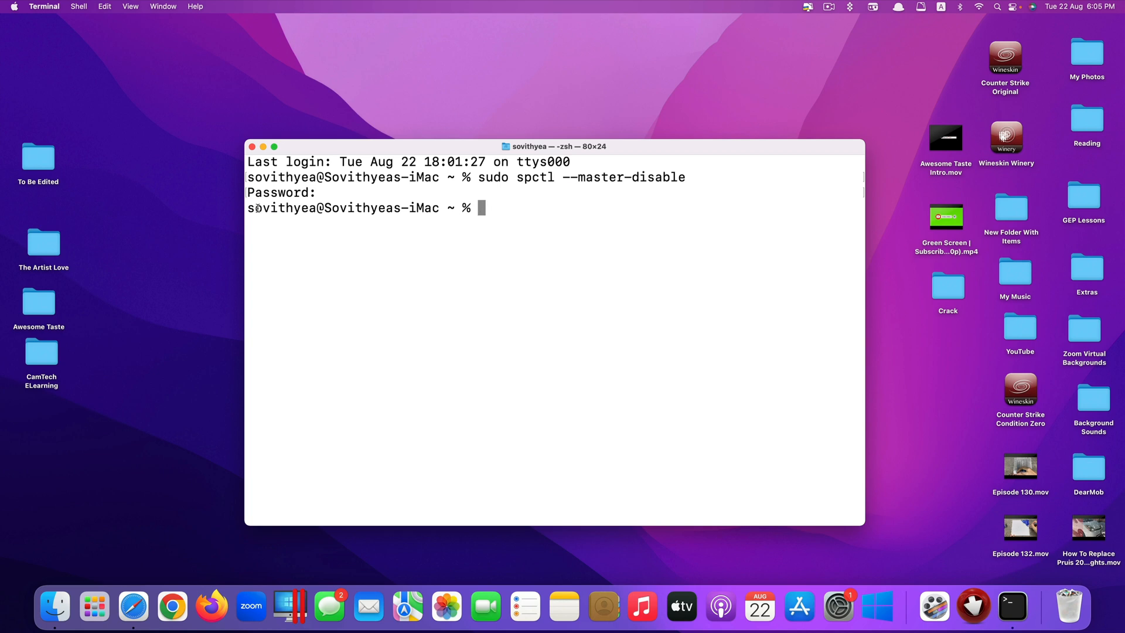
{"action": "mouse_move", "coordinate": [447, 223]}
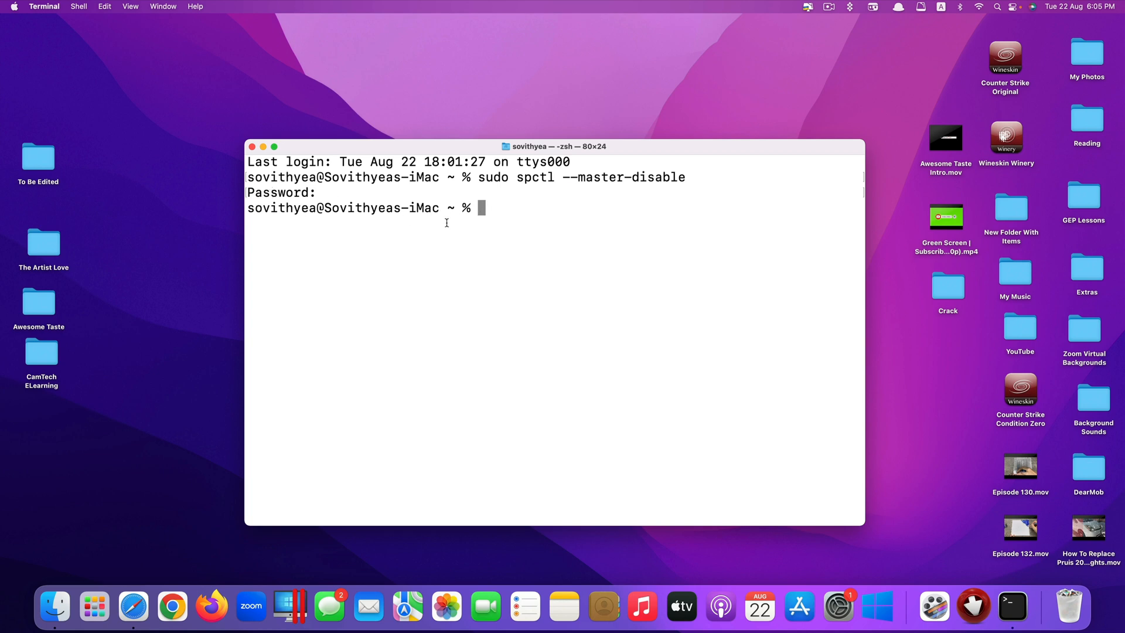
{"action": "mouse_move", "coordinate": [509, 224]}
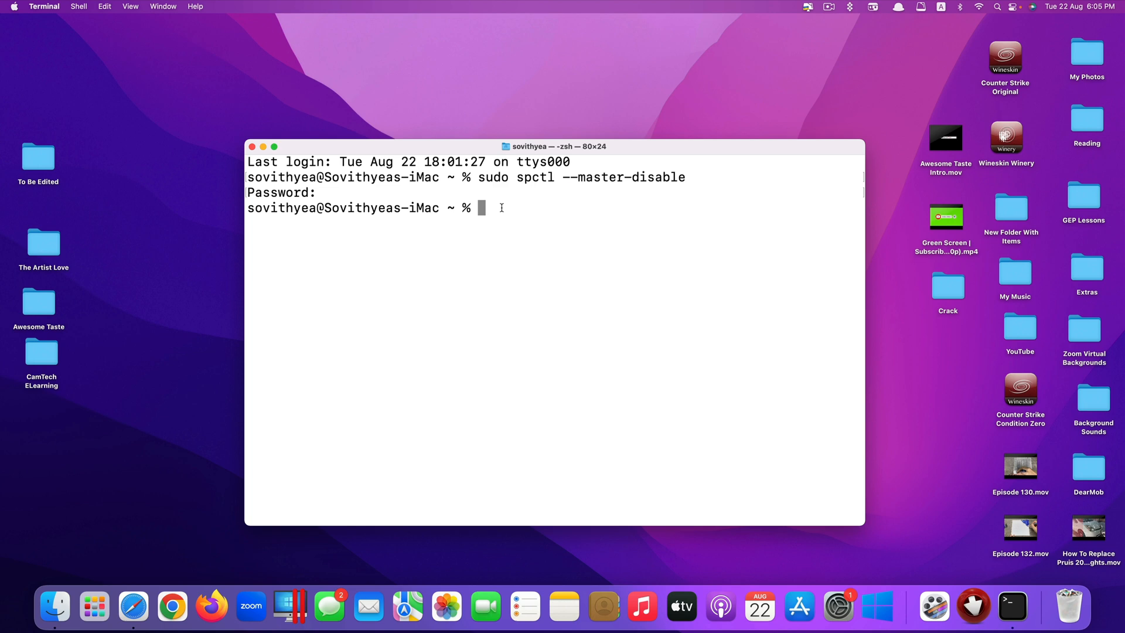
{"action": "key", "text": "Return"}
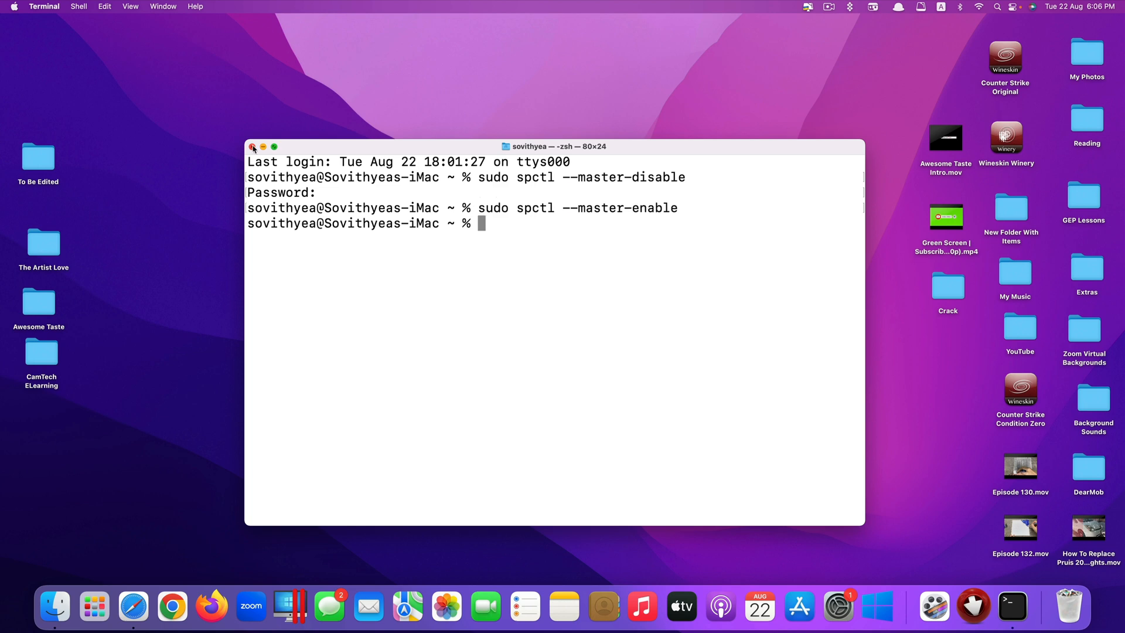
- Close the Terminal window, leaving only the desktop
{"action": "left_click", "coordinate": [253, 147]}
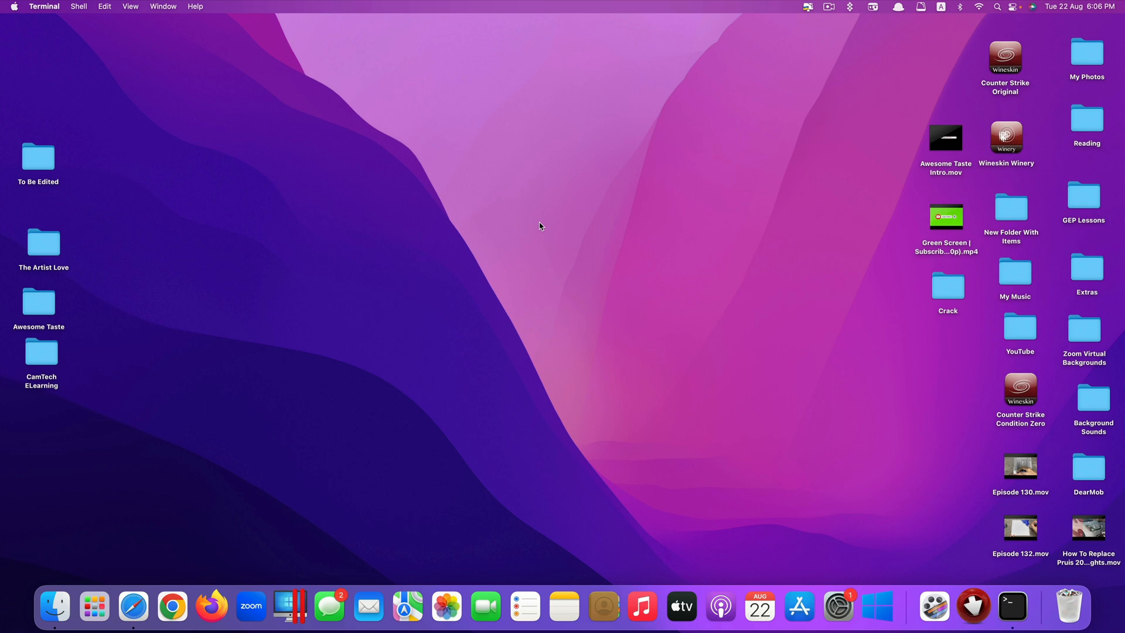
{"action": "mouse_move", "coordinate": [706, 335]}
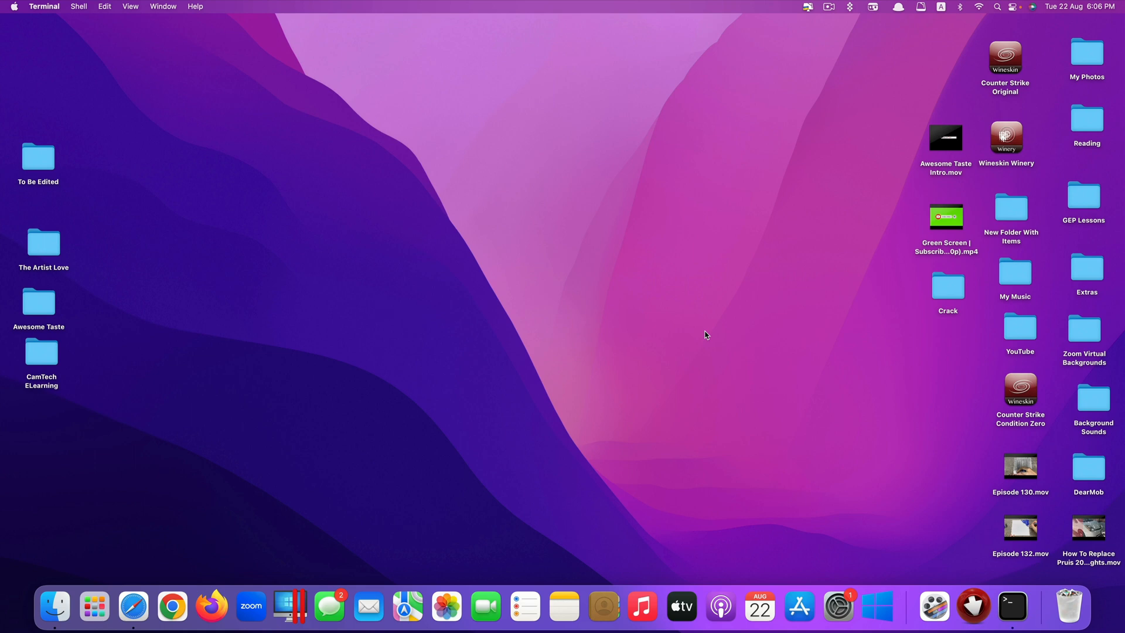
{"action": "mouse_move", "coordinate": [694, 338]}
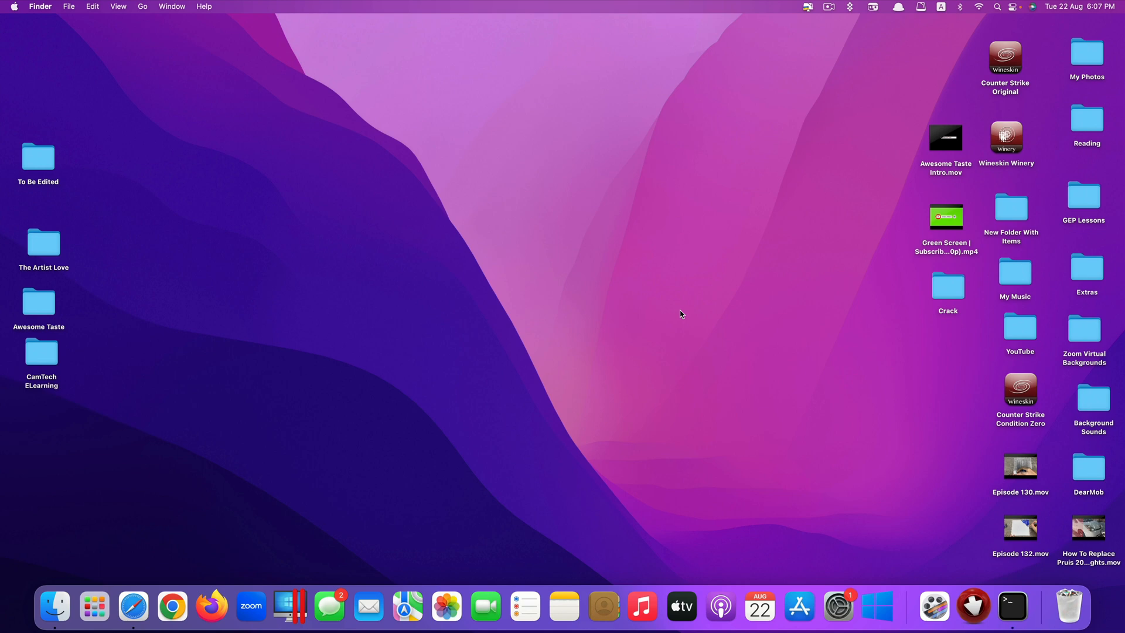
- Choose Restart… from the Apple menu, then reopen the Apple menu
{"action": "left_click", "coordinate": [13, 6]}
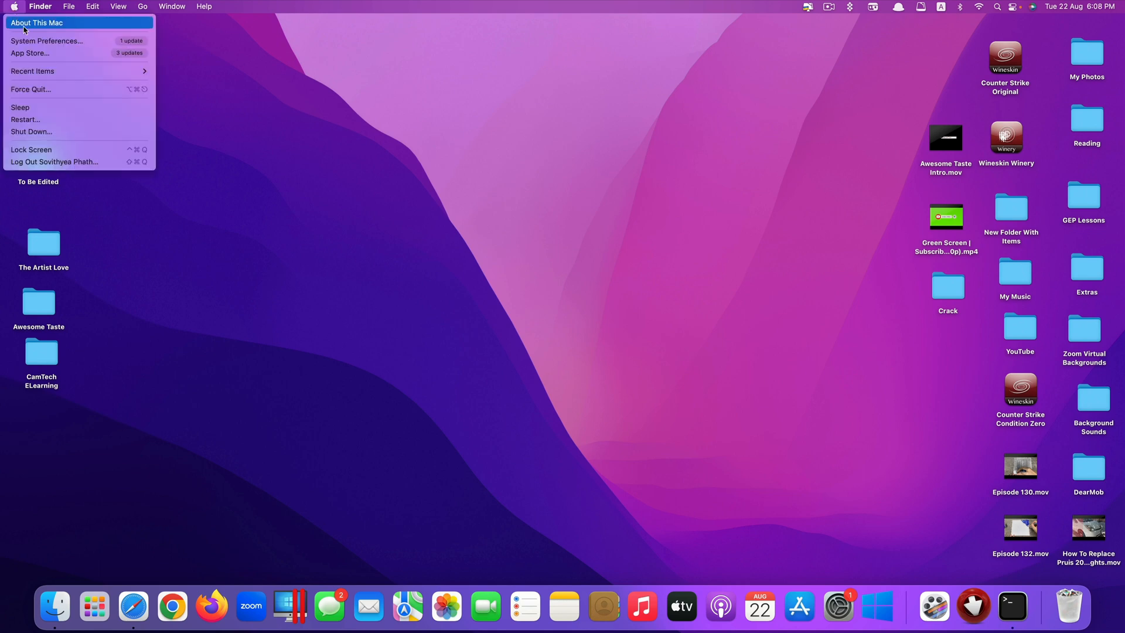
{"action": "mouse_move", "coordinate": [58, 108]}
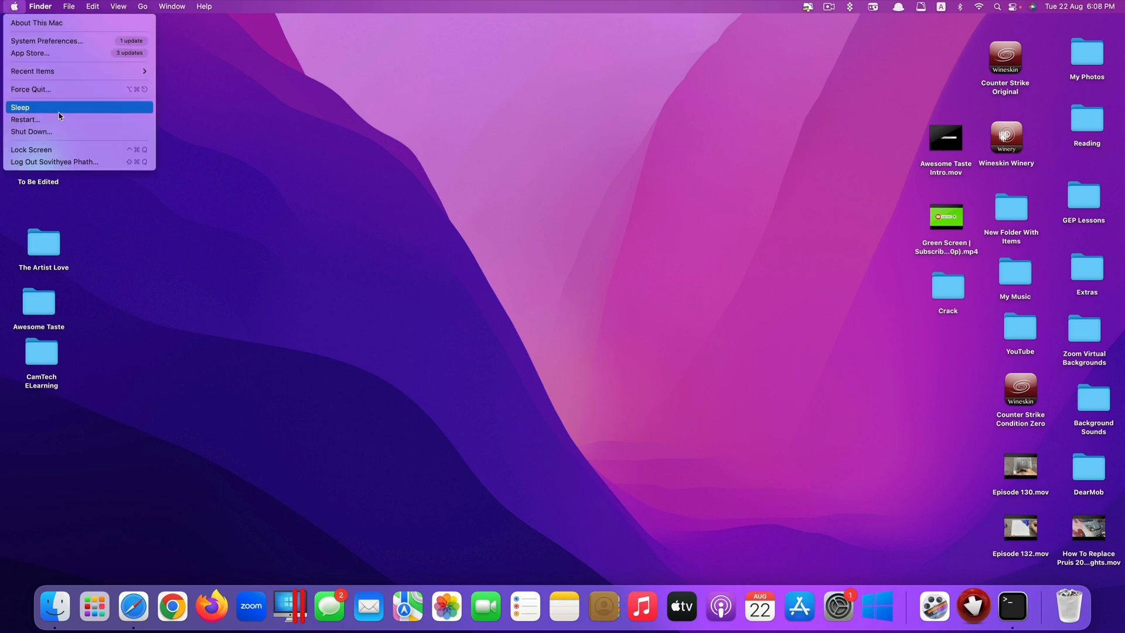
{"action": "left_click", "coordinate": [26, 118]}
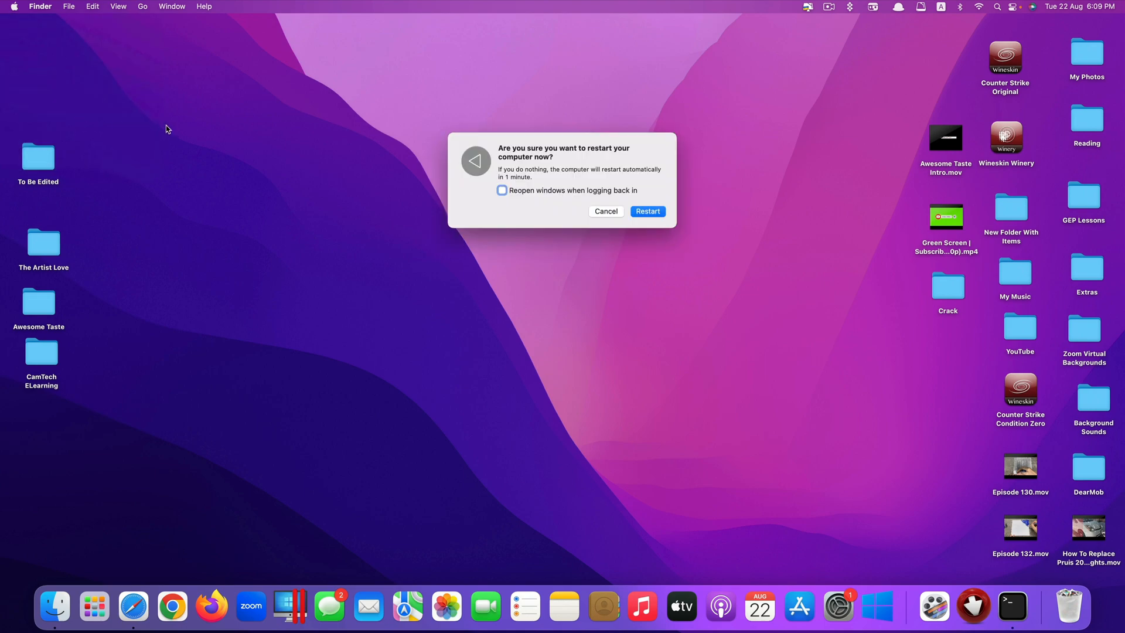
{"action": "left_click", "coordinate": [13, 6]}
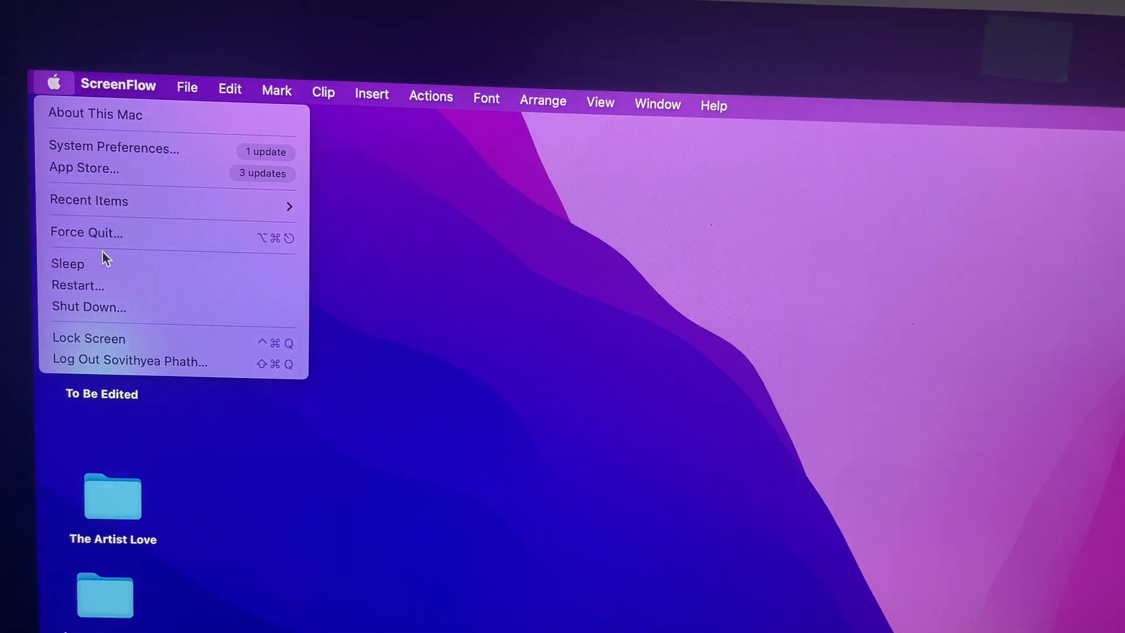
- Choose Restart and confirm it, booting the Mac into macOS Recovery
{"action": "left_click", "coordinate": [77, 284]}
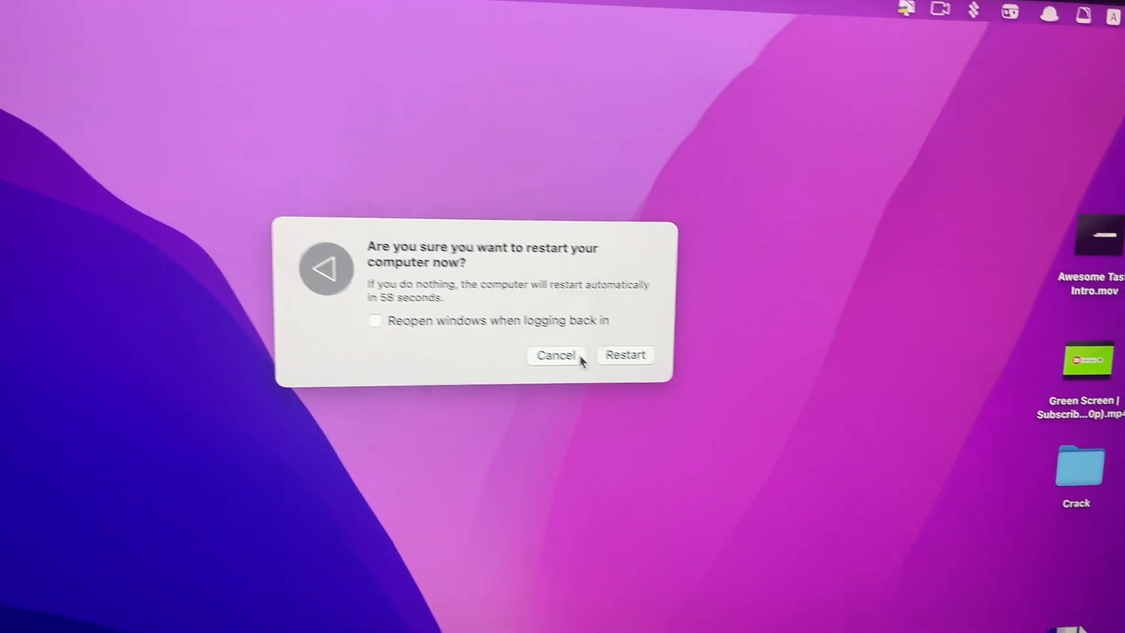
{"action": "left_click", "coordinate": [555, 355]}
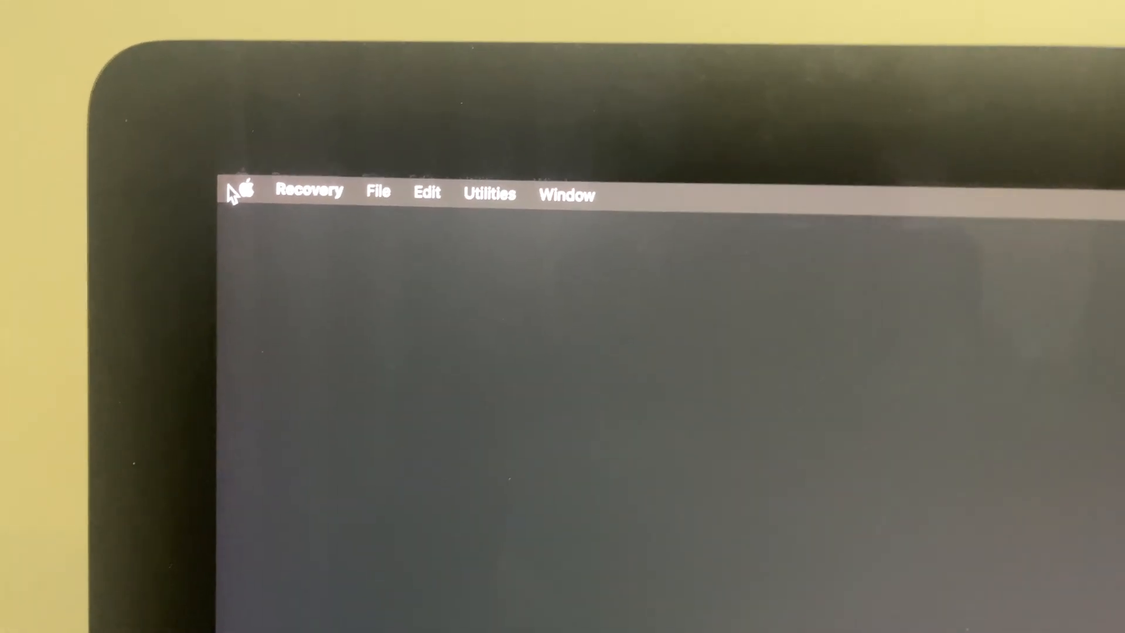
- Launch Terminal from the Recovery Utilities menu
{"action": "left_click", "coordinate": [491, 194]}
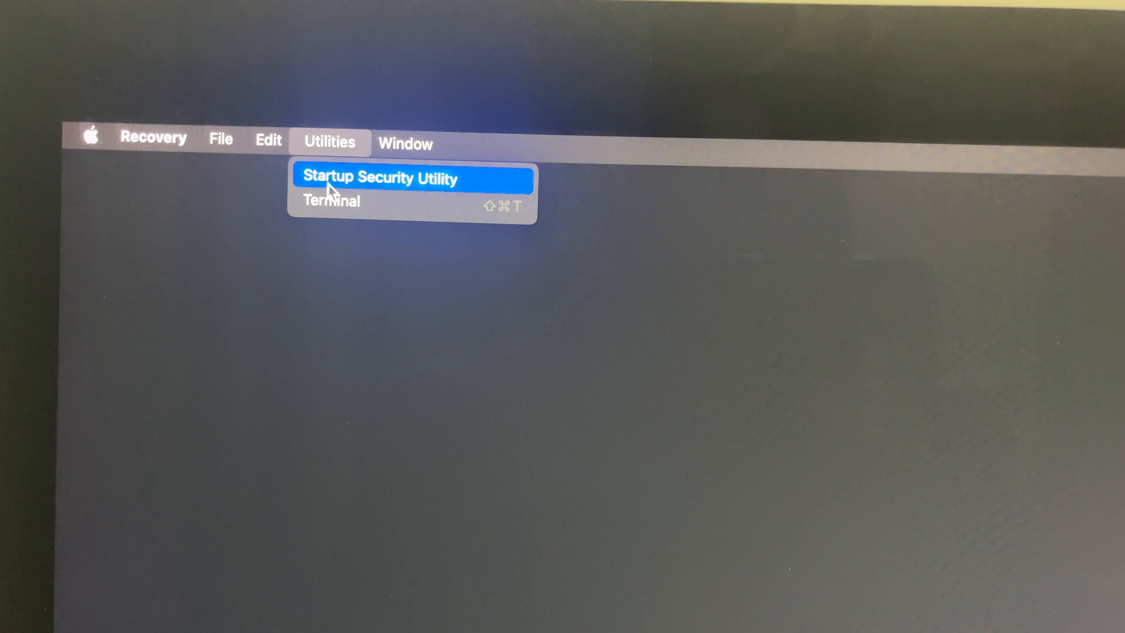
{"action": "left_click", "coordinate": [332, 201]}
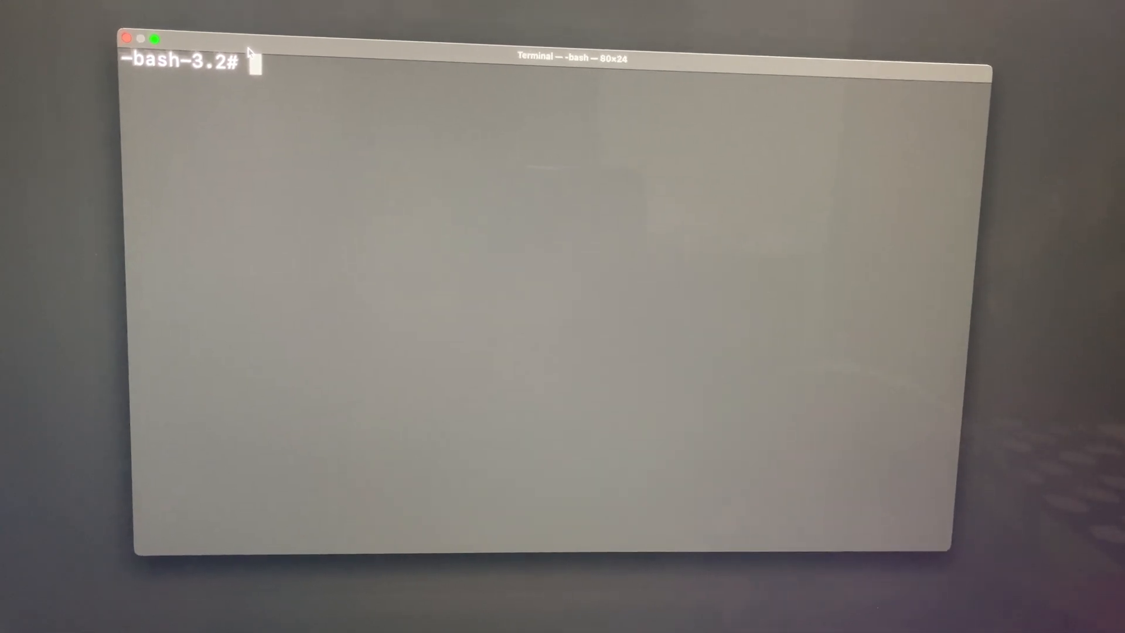
- Run 'csrutil disable' in the Recovery Terminal, then close its window
{"action": "type", "text": "csrutil disable"}
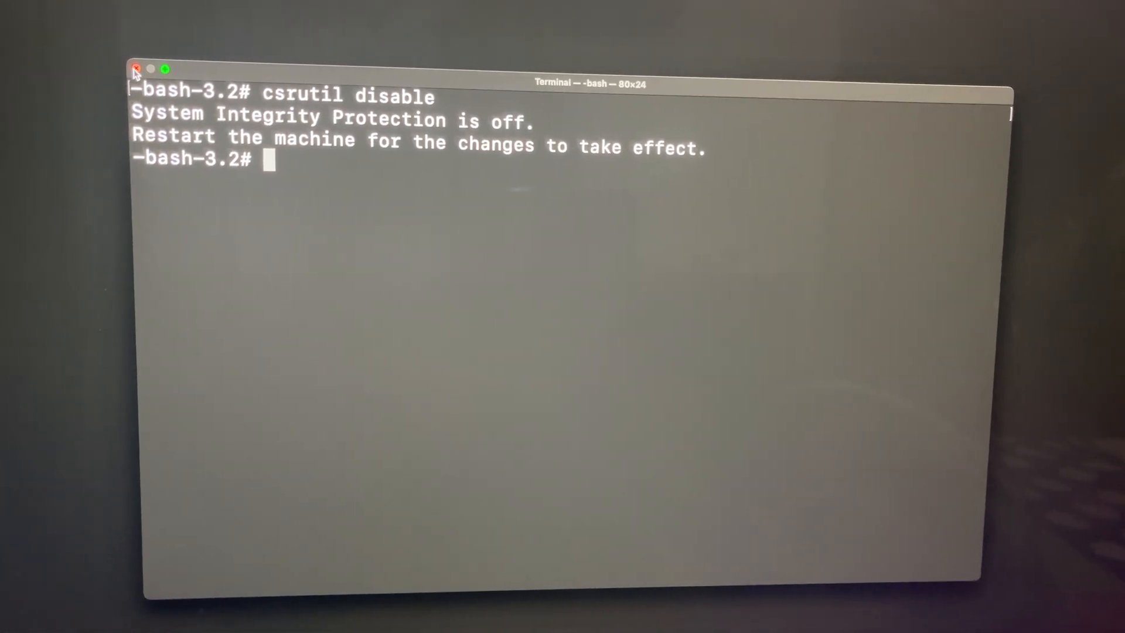
{"action": "left_click", "coordinate": [135, 69]}
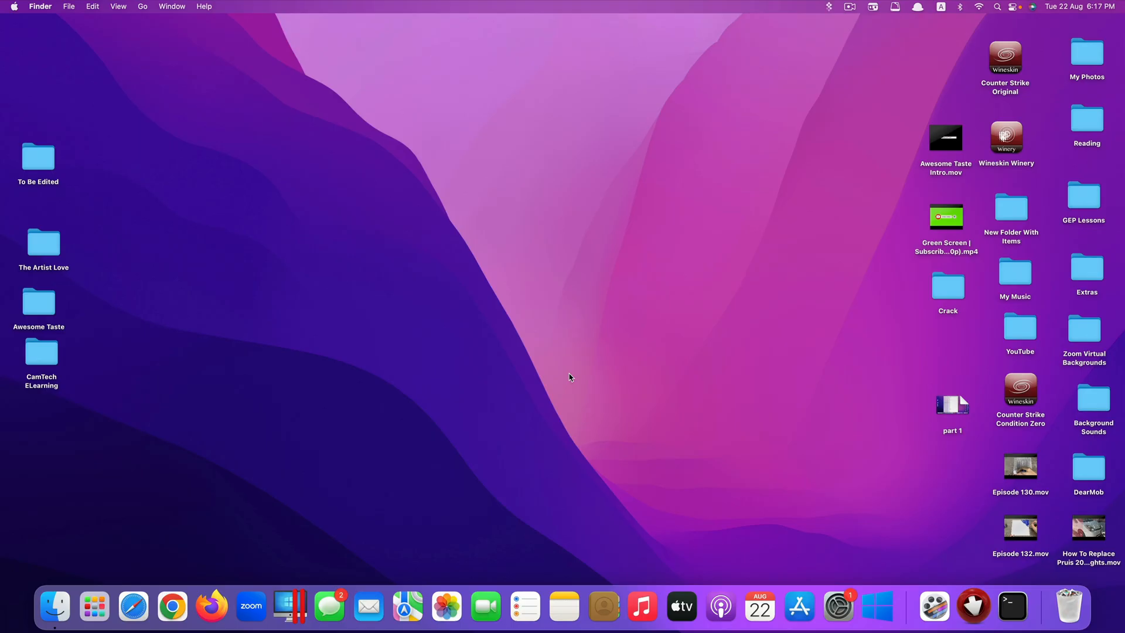
{"action": "mouse_move", "coordinate": [1012, 606]}
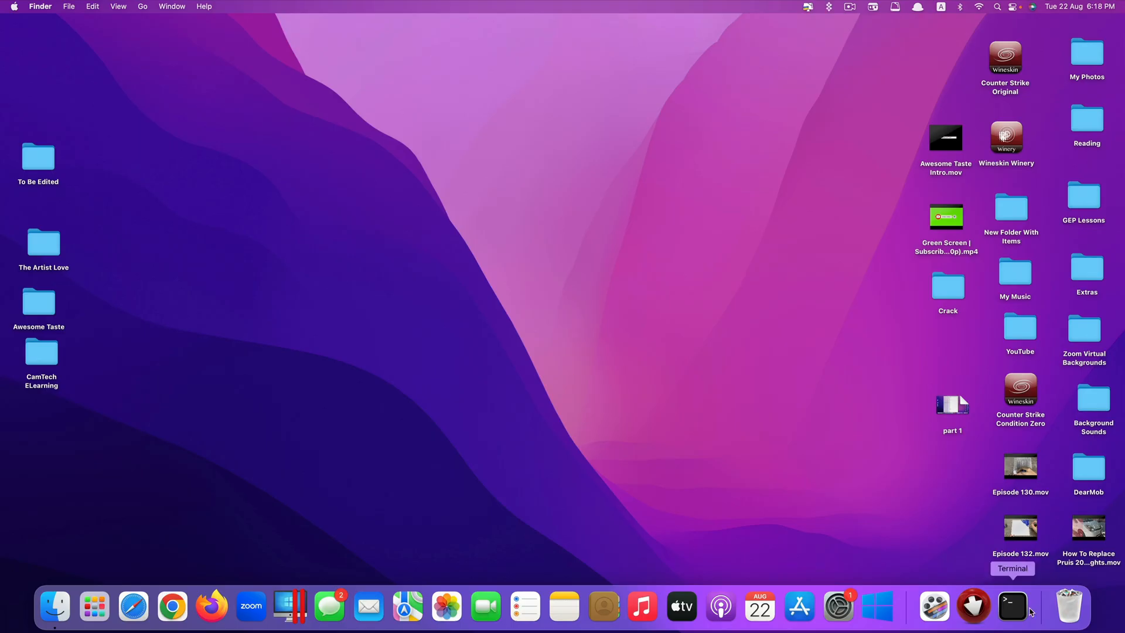
{"action": "mouse_move", "coordinate": [678, 271]}
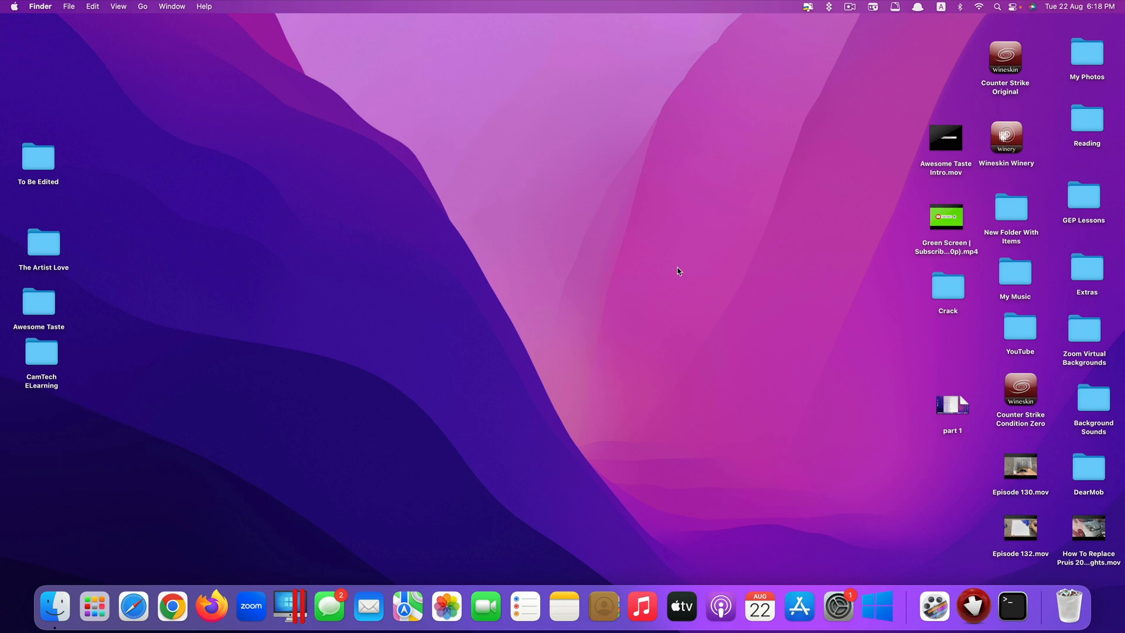
- Launch Terminal by searching 'term' in Spotlight after rebooting
{"action": "type", "text": "term"}
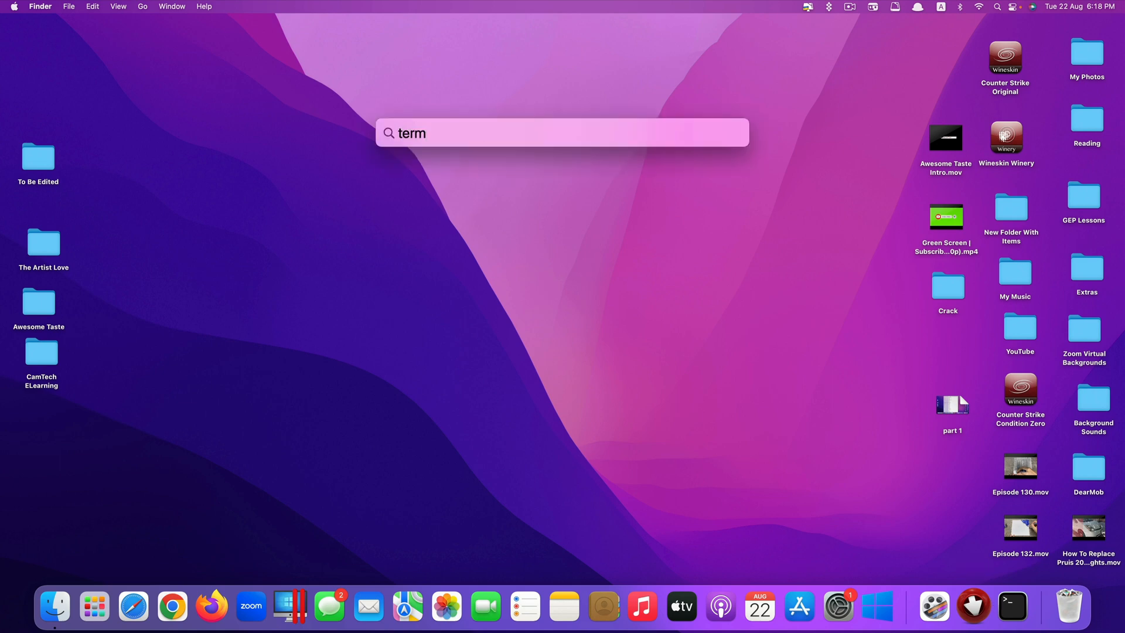
{"action": "key", "text": "Return"}
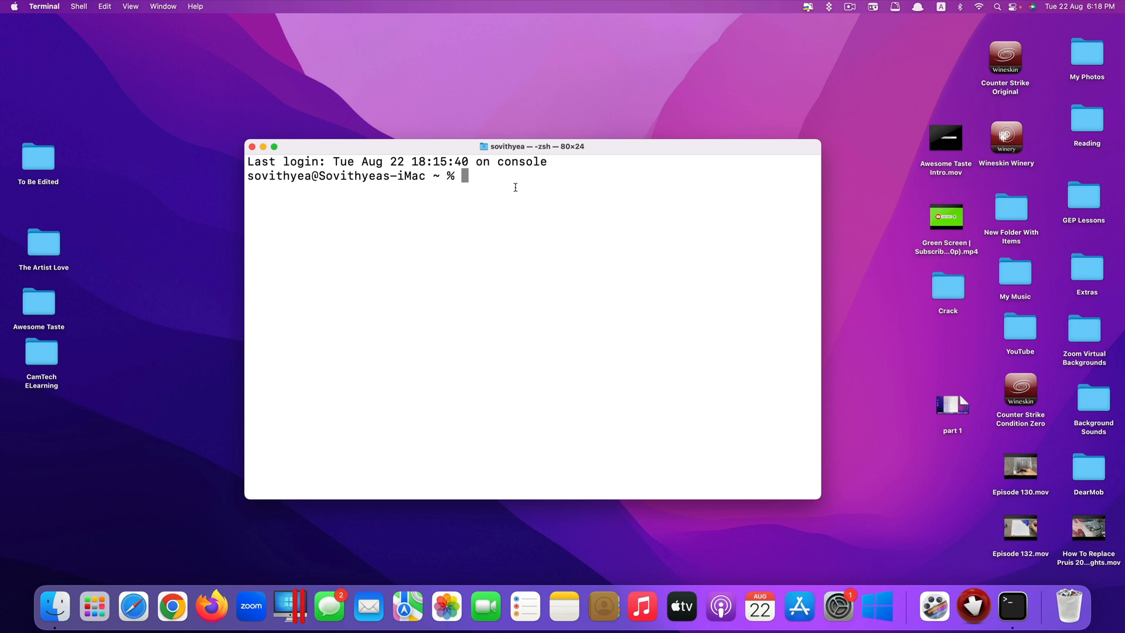
- Check SIP status with csrutil, run 'sudo spctl --master-disable' with the admin password, and close Terminal
{"action": "type", "text": "csrutil"}
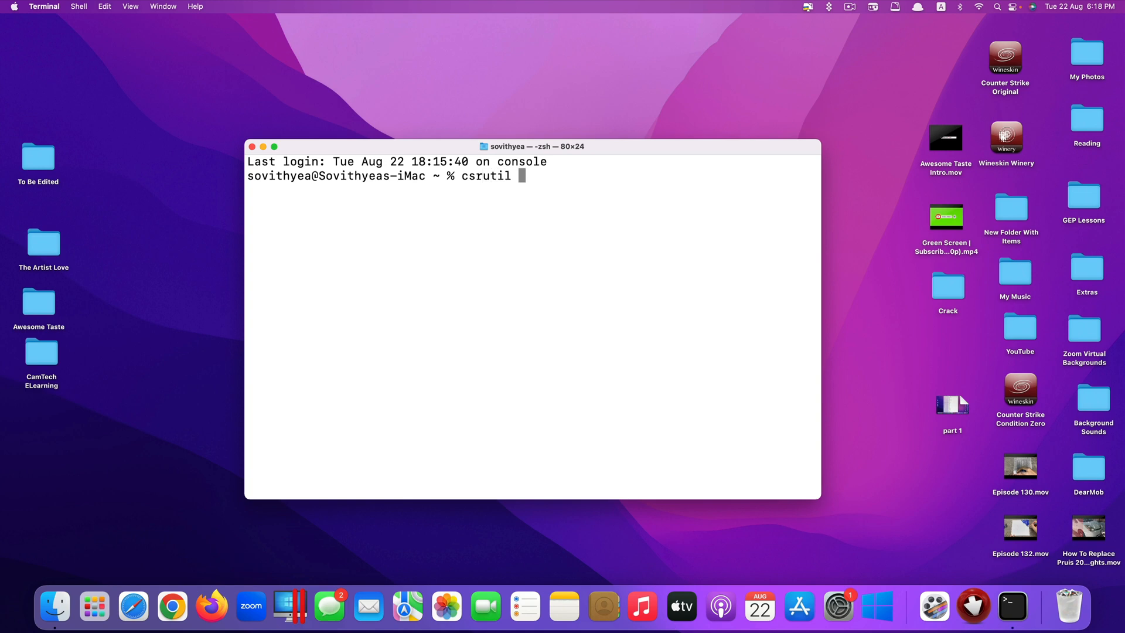
{"action": "key", "text": "Return"}
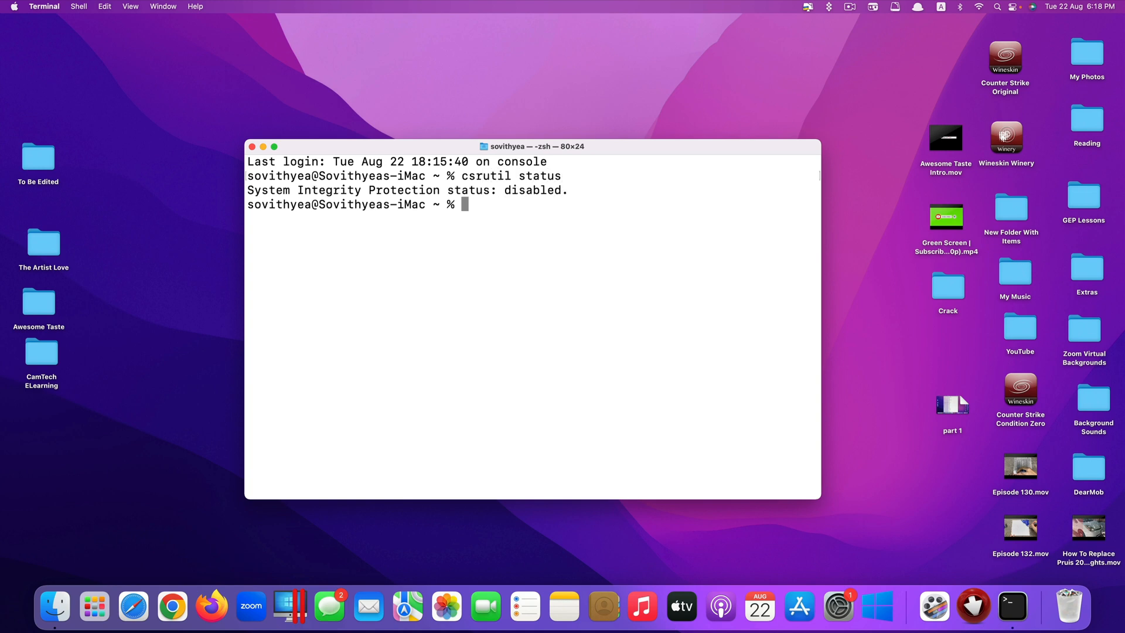
{"action": "mouse_move", "coordinate": [508, 218]}
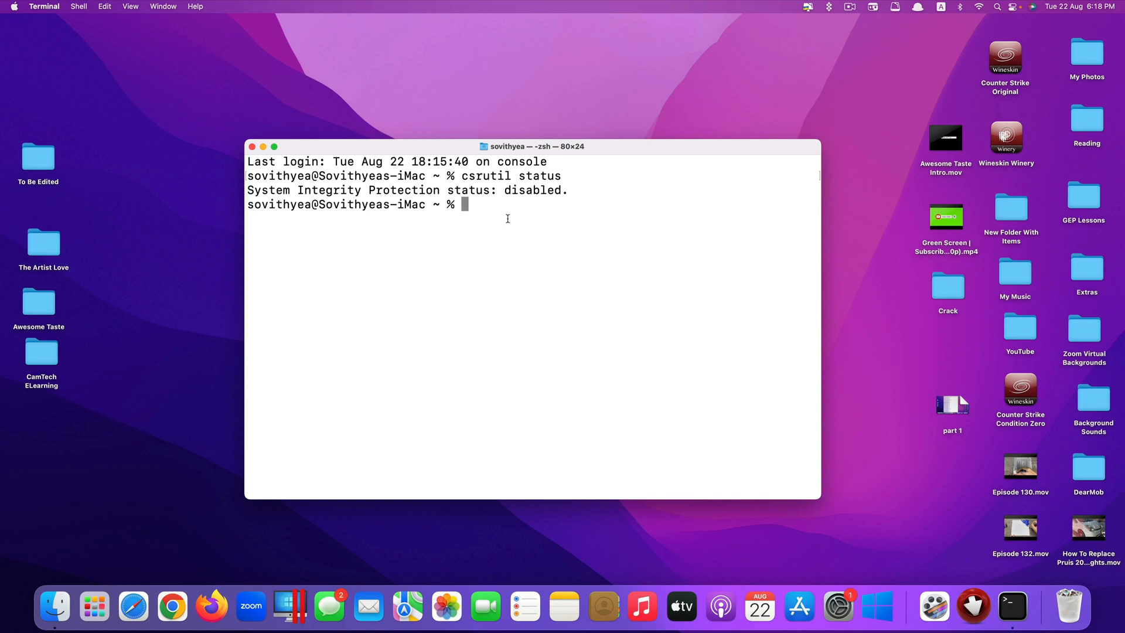
{"action": "type", "text": "sudo"}
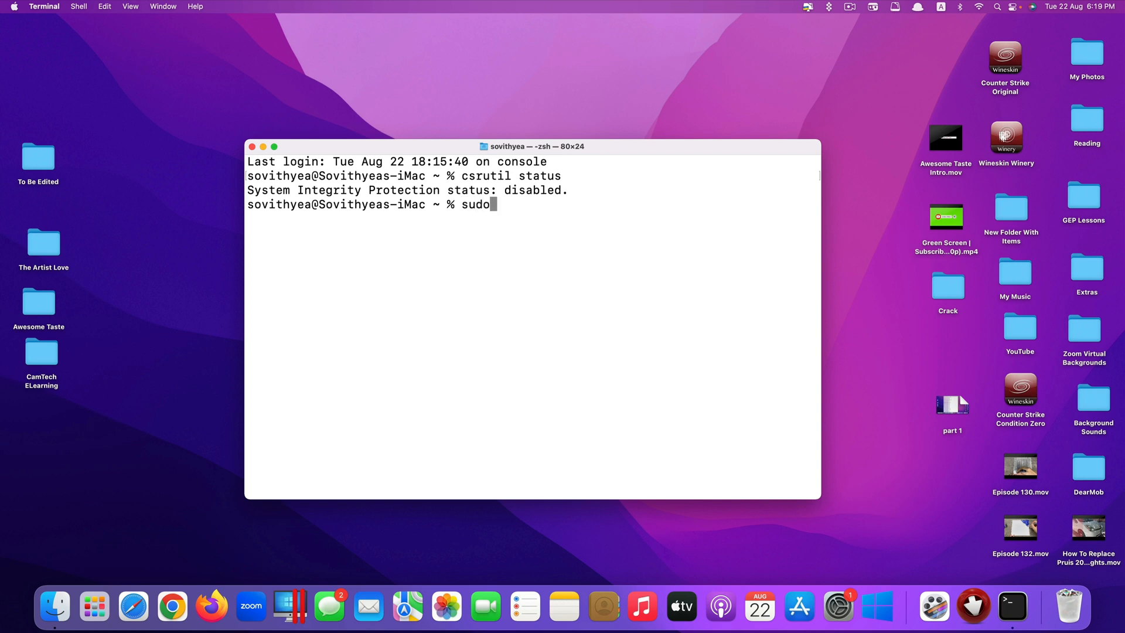
{"action": "type", "text": "sp"}
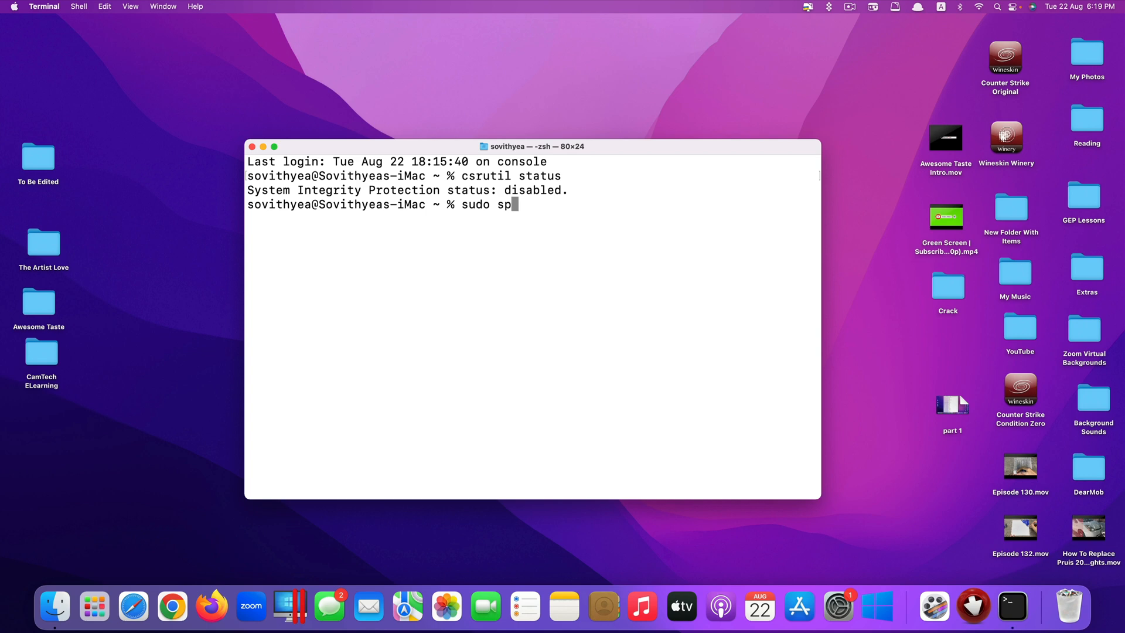
{"action": "type", "text": "ctl"}
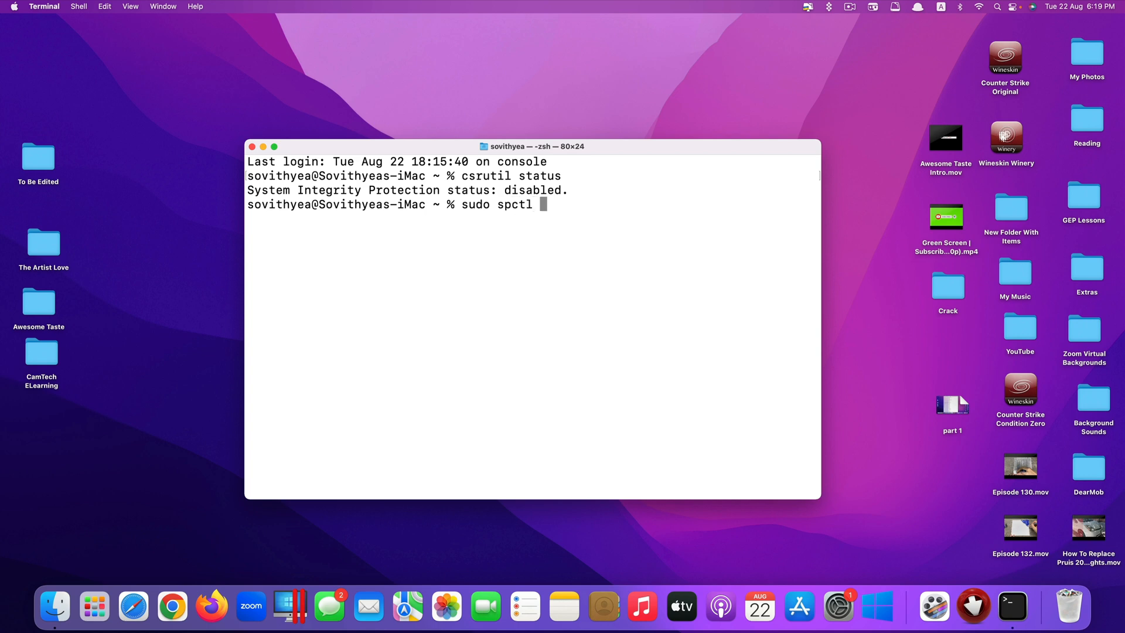
{"action": "type", "text": "--master-"}
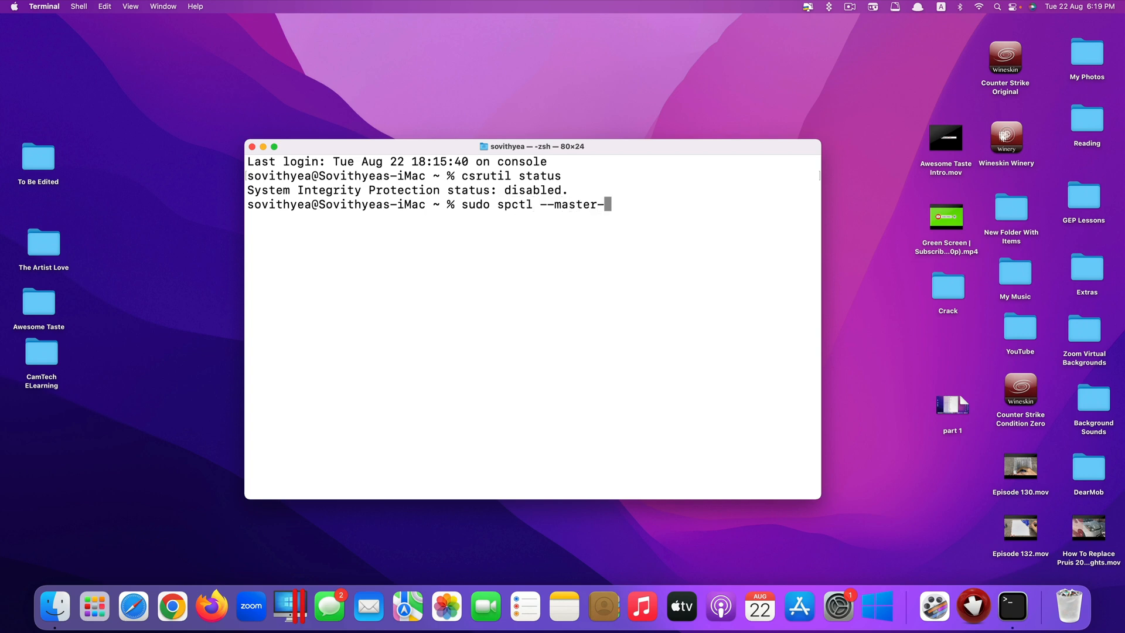
{"action": "type", "text": "disable"}
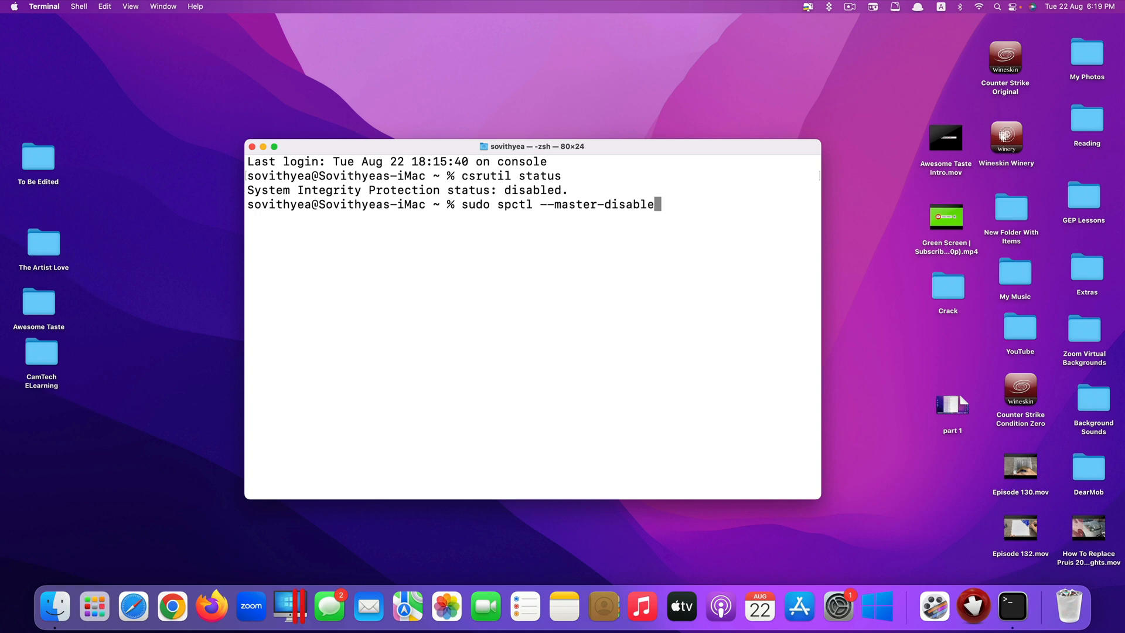
{"action": "key", "text": "Return"}
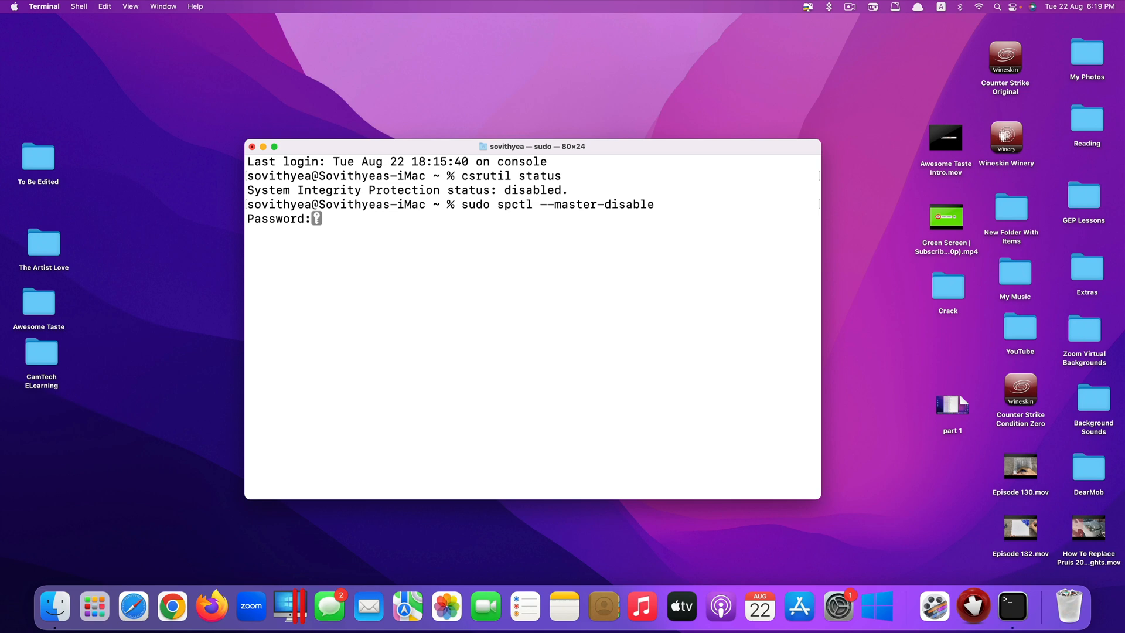
{"action": "key", "text": "Return"}
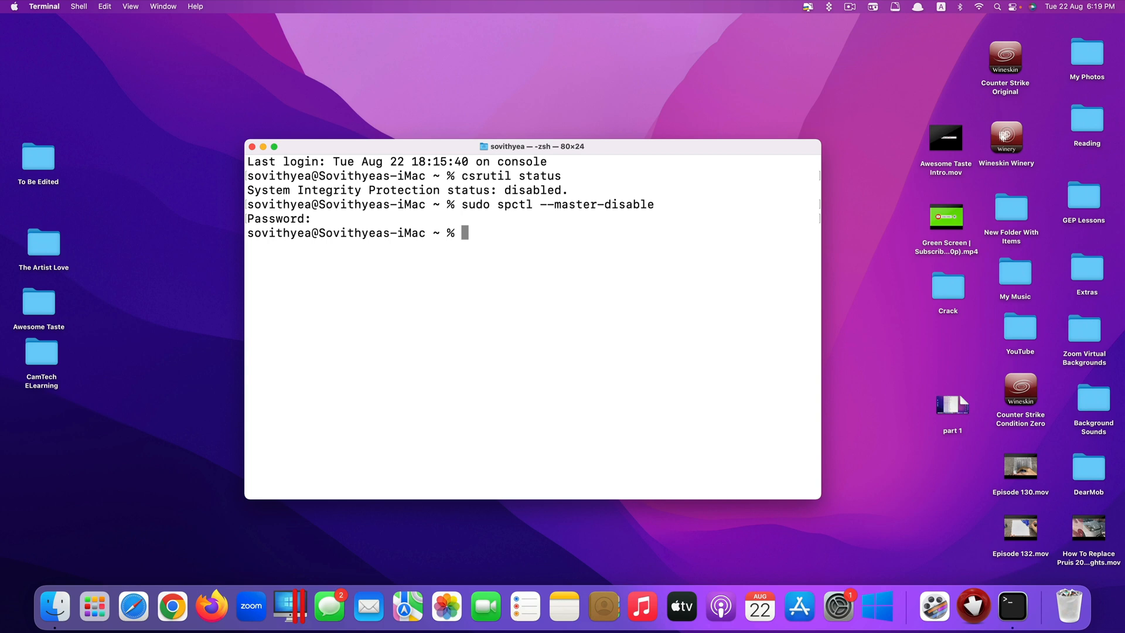
{"action": "mouse_move", "coordinate": [660, 208]}
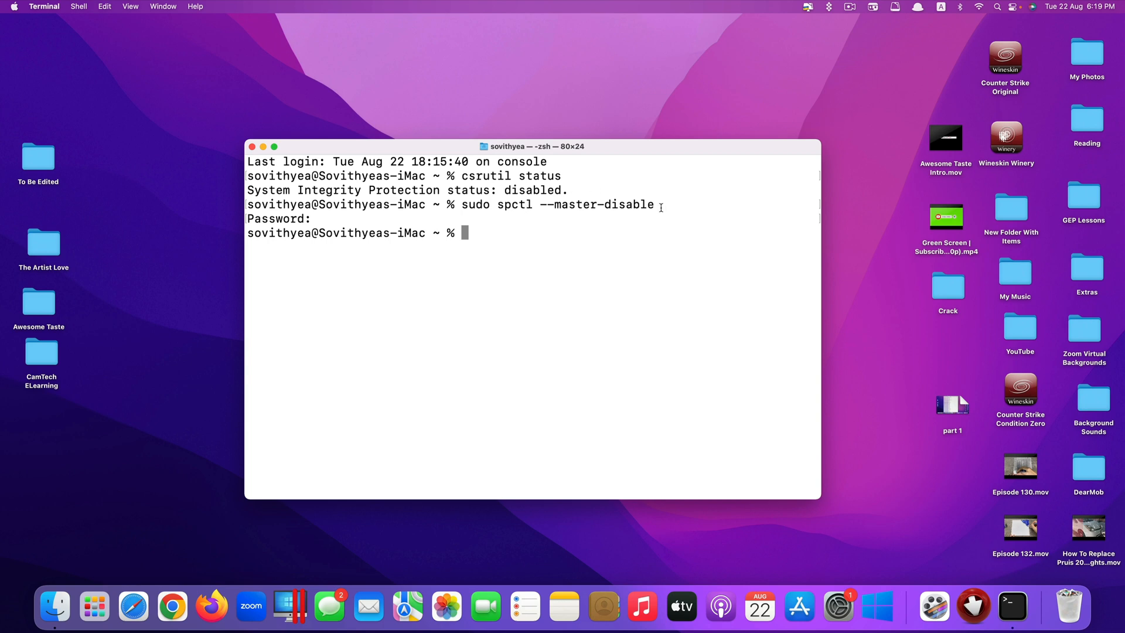
{"action": "mouse_move", "coordinate": [392, 190]}
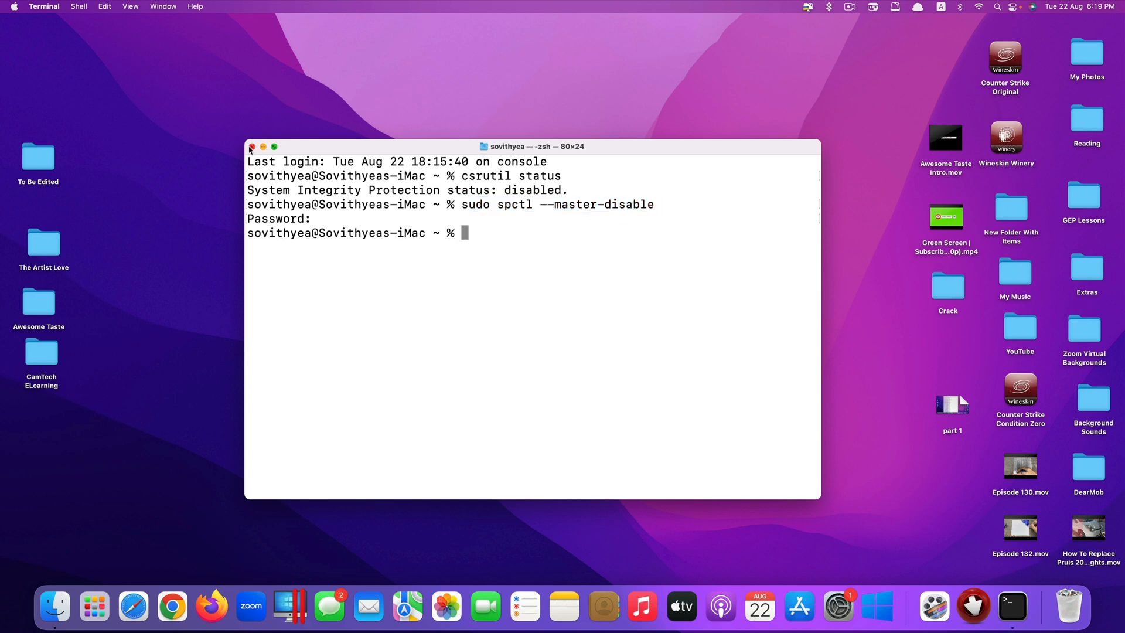
{"action": "left_click", "coordinate": [252, 147]}
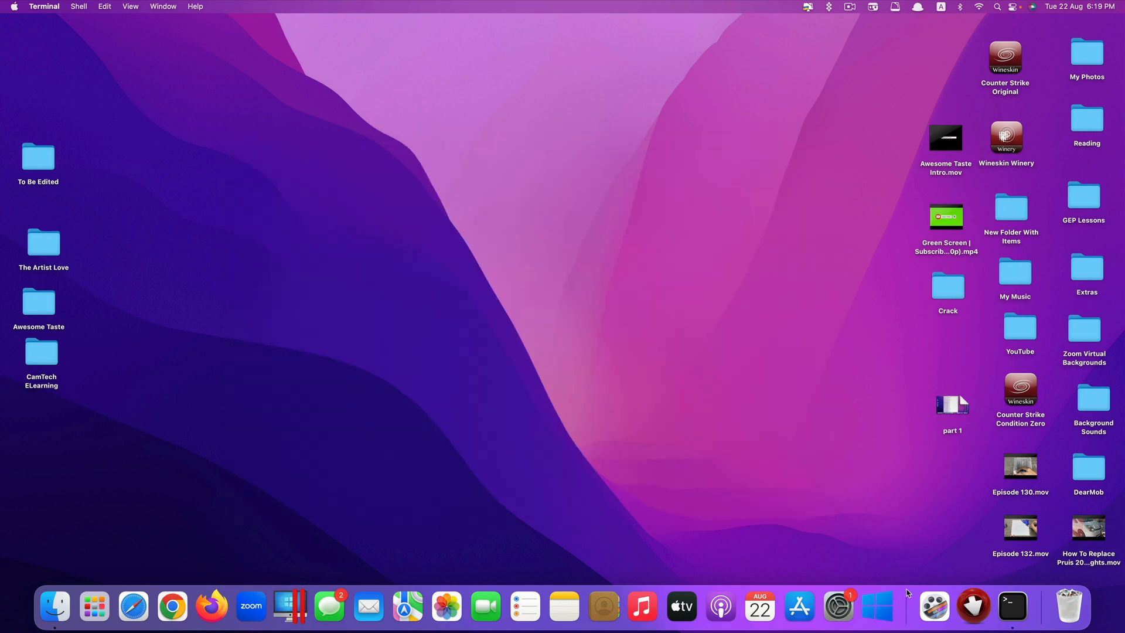
{"action": "mouse_move", "coordinate": [639, 271]}
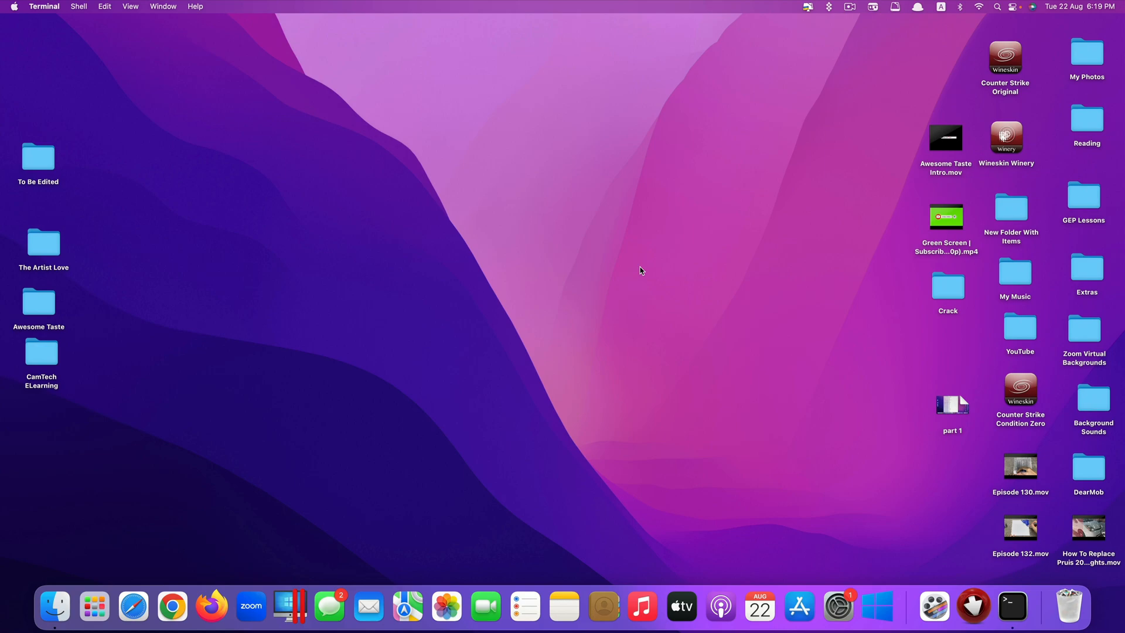
- Launch Airy from the Dock and choose Open on the Internet-download warning
{"action": "left_click", "coordinate": [94, 606]}
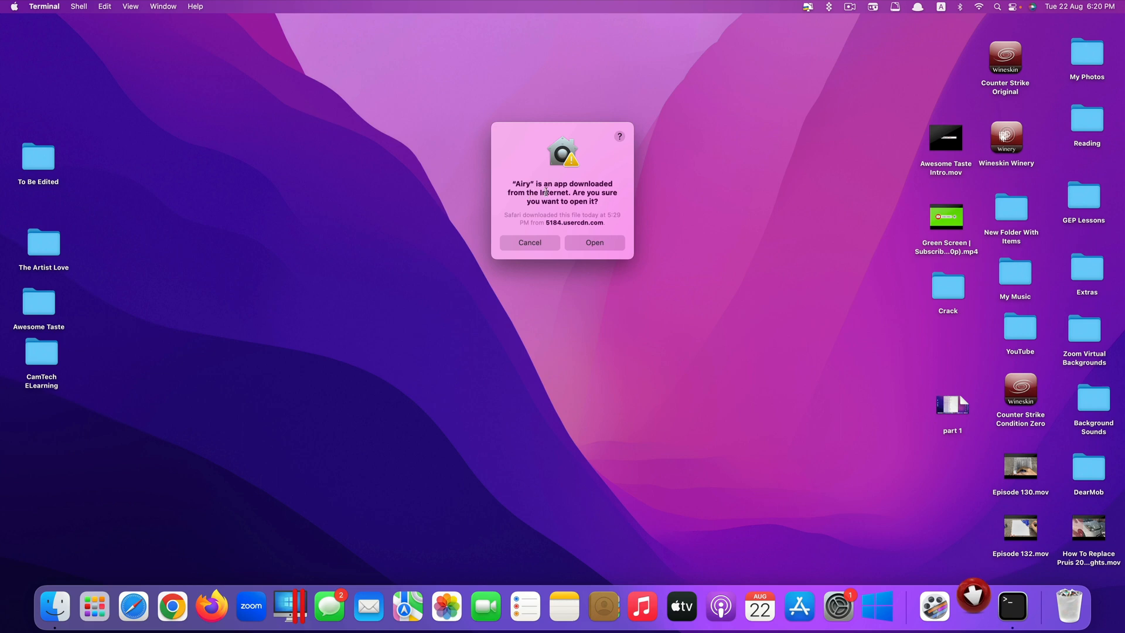
{"action": "mouse_move", "coordinate": [620, 210]}
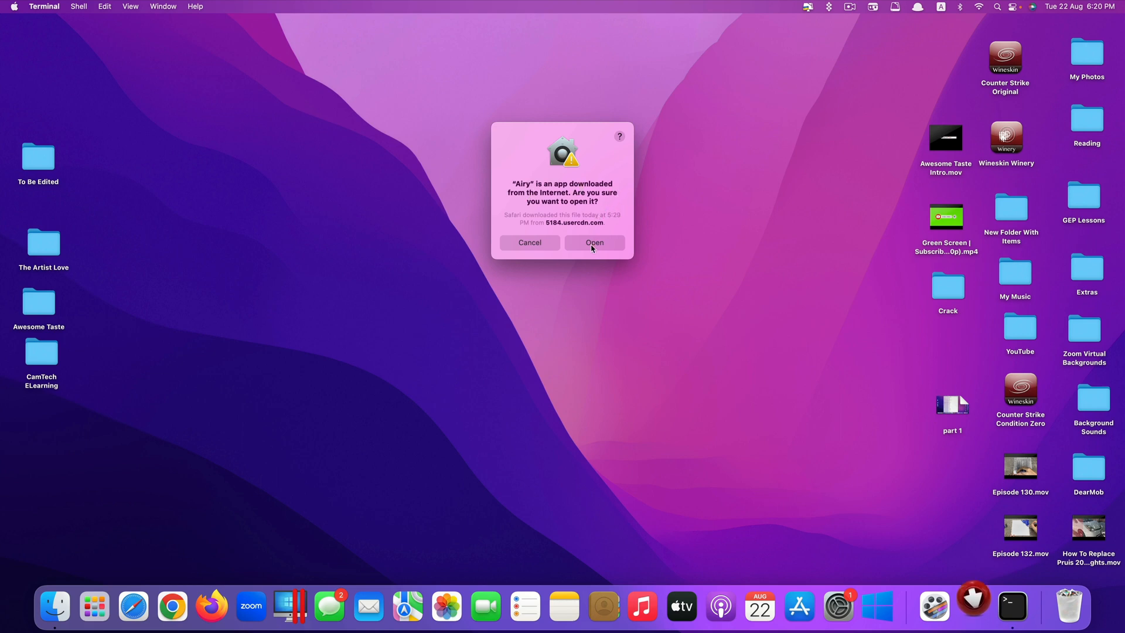
{"action": "mouse_move", "coordinate": [556, 259]}
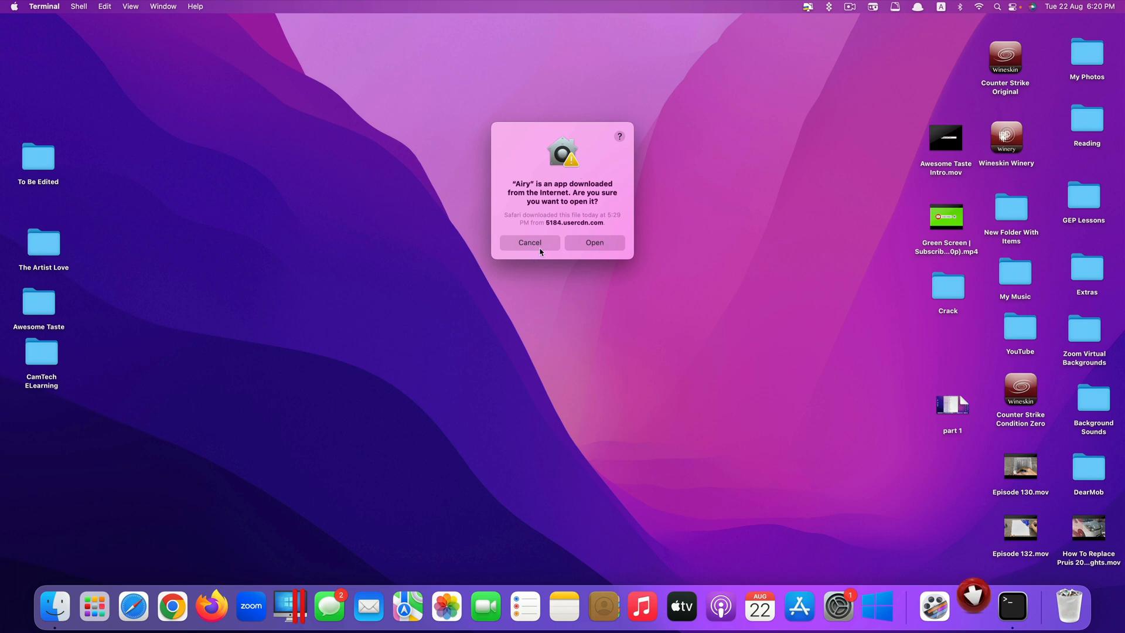
{"action": "left_click", "coordinate": [529, 242]}
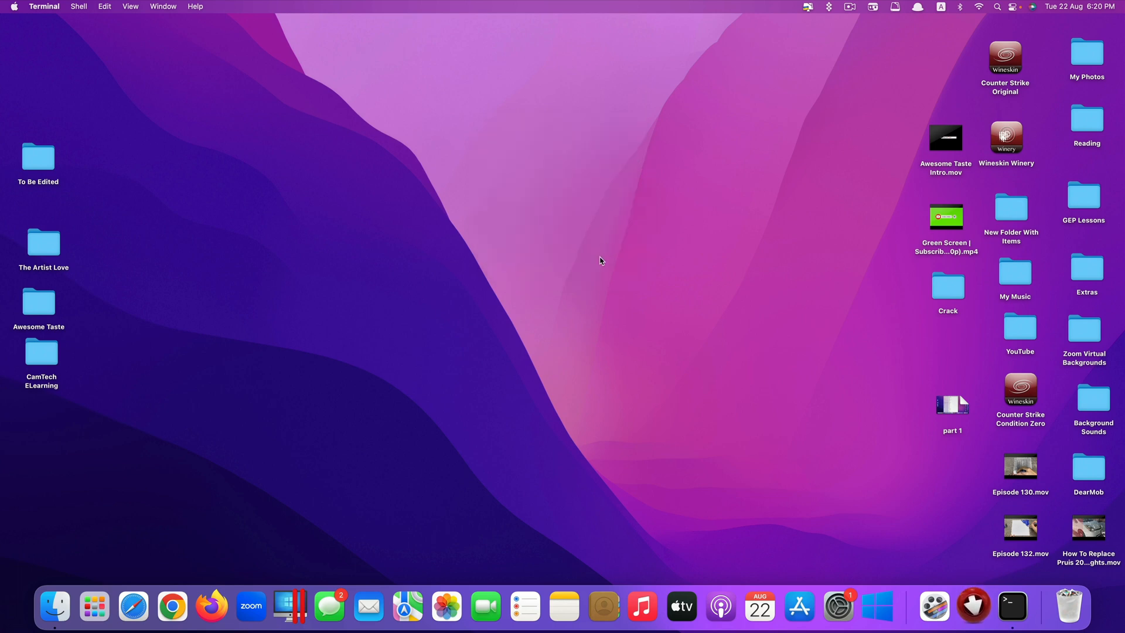
{"action": "left_click", "coordinate": [973, 607]}
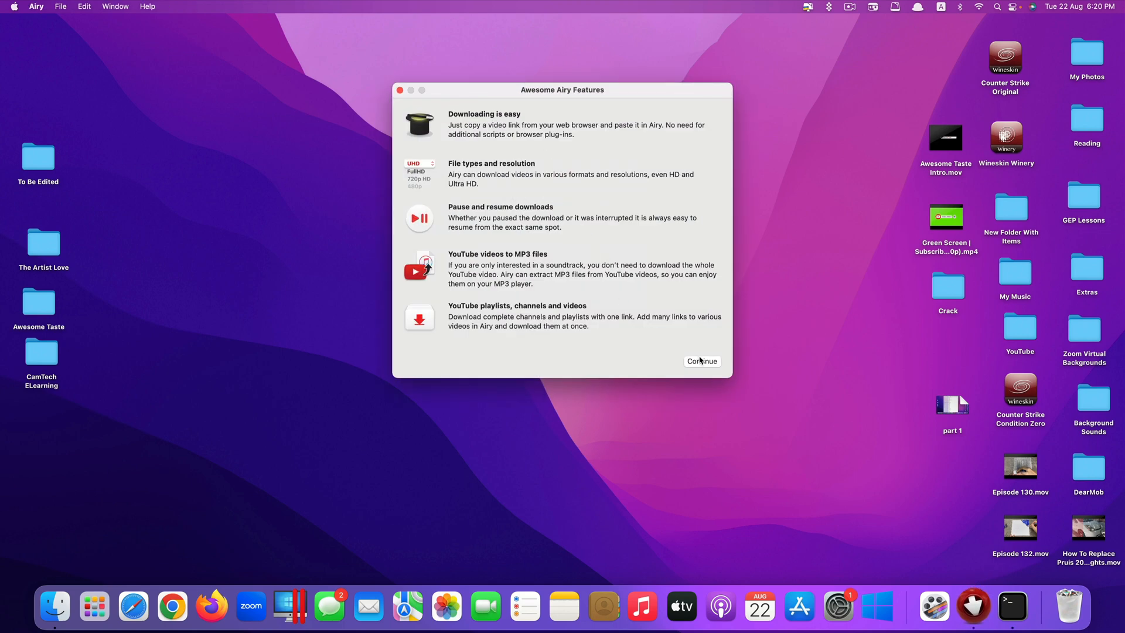
- Continue past Airy's tour, agree to the copyright notice, cancel YouTube sign-in, and launch System Preferences
{"action": "left_click", "coordinate": [701, 361]}
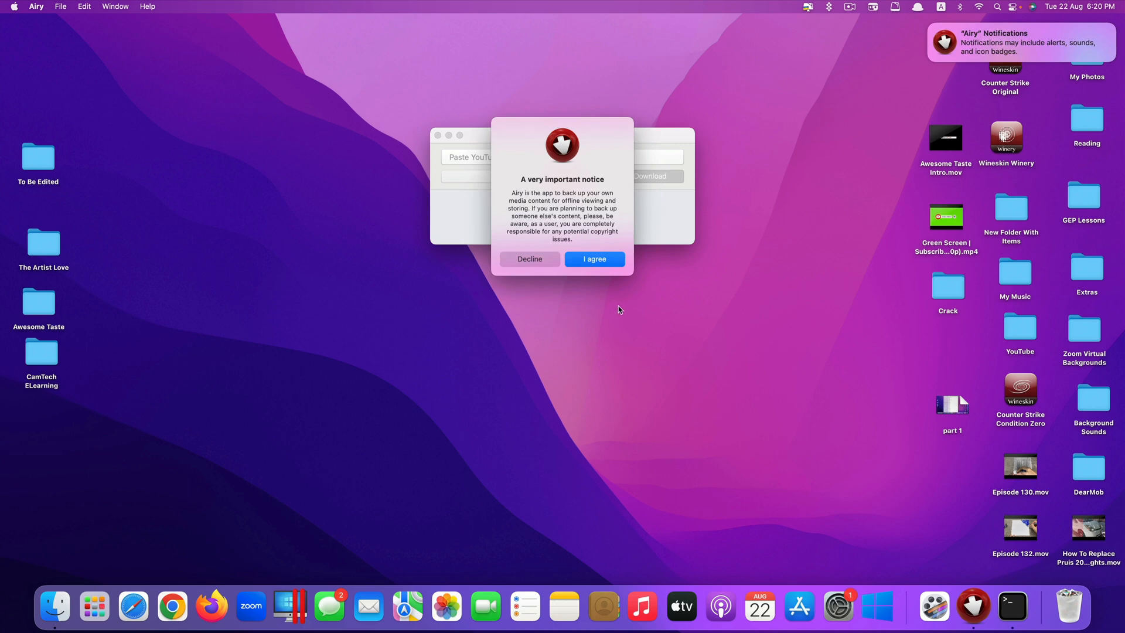
{"action": "left_click", "coordinate": [594, 259]}
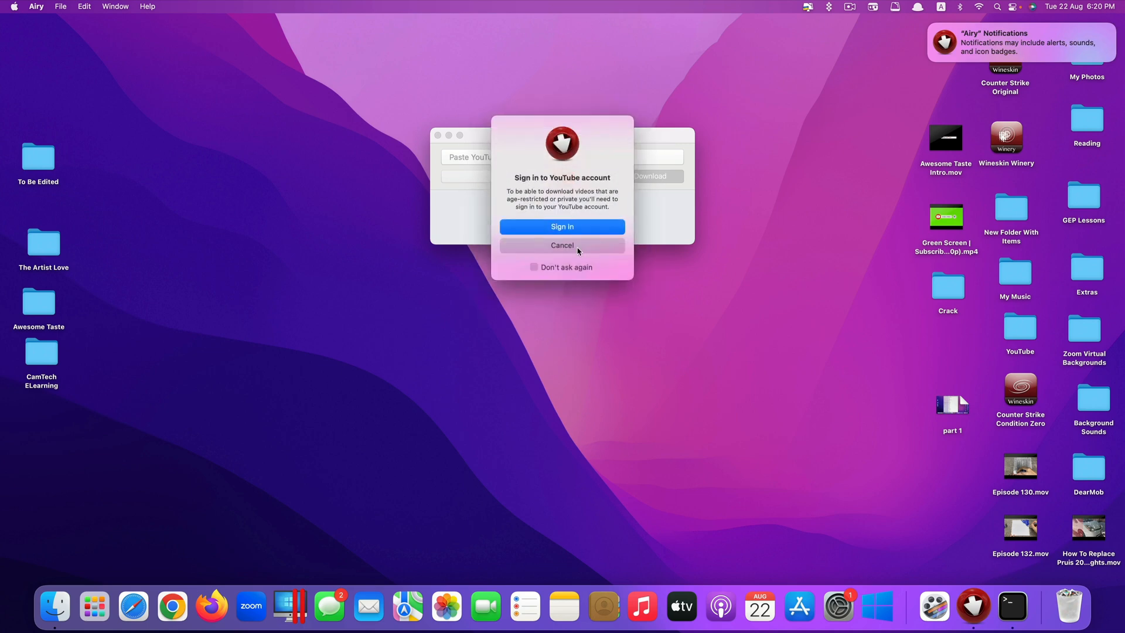
{"action": "left_click", "coordinate": [562, 245]}
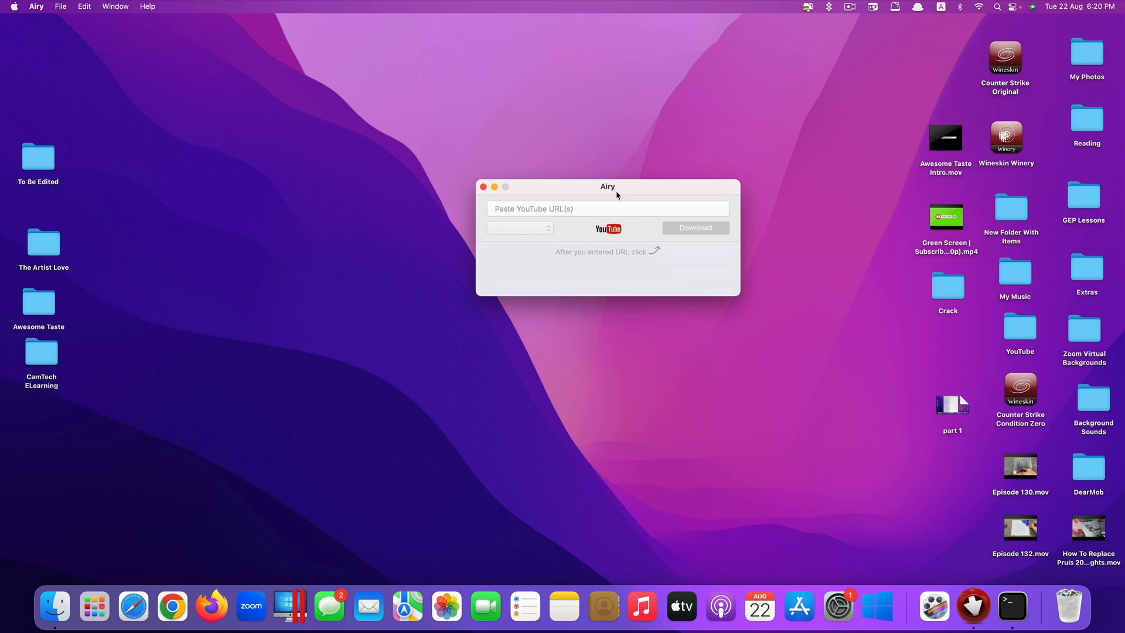
{"action": "mouse_move", "coordinate": [614, 250]}
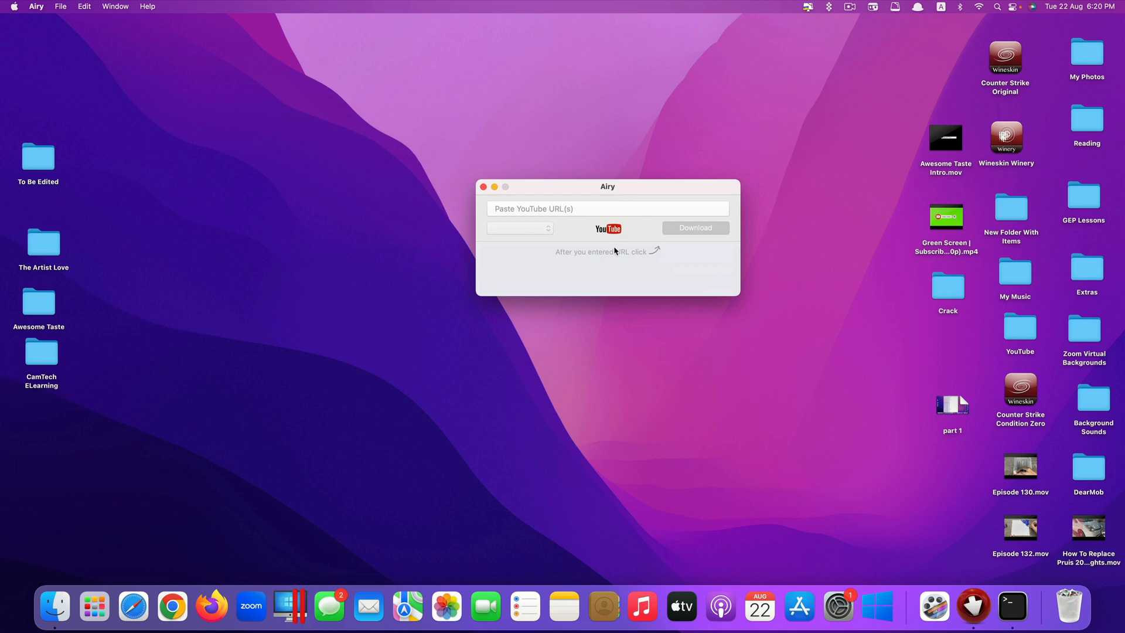
{"action": "mouse_move", "coordinate": [787, 575]}
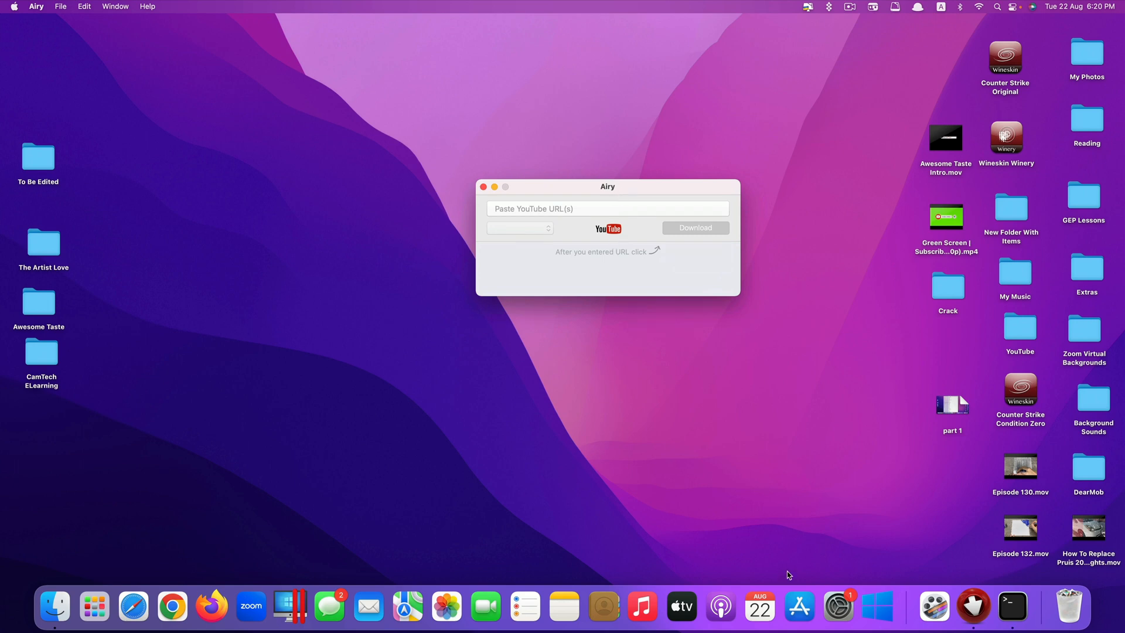
{"action": "left_click", "coordinate": [838, 606]}
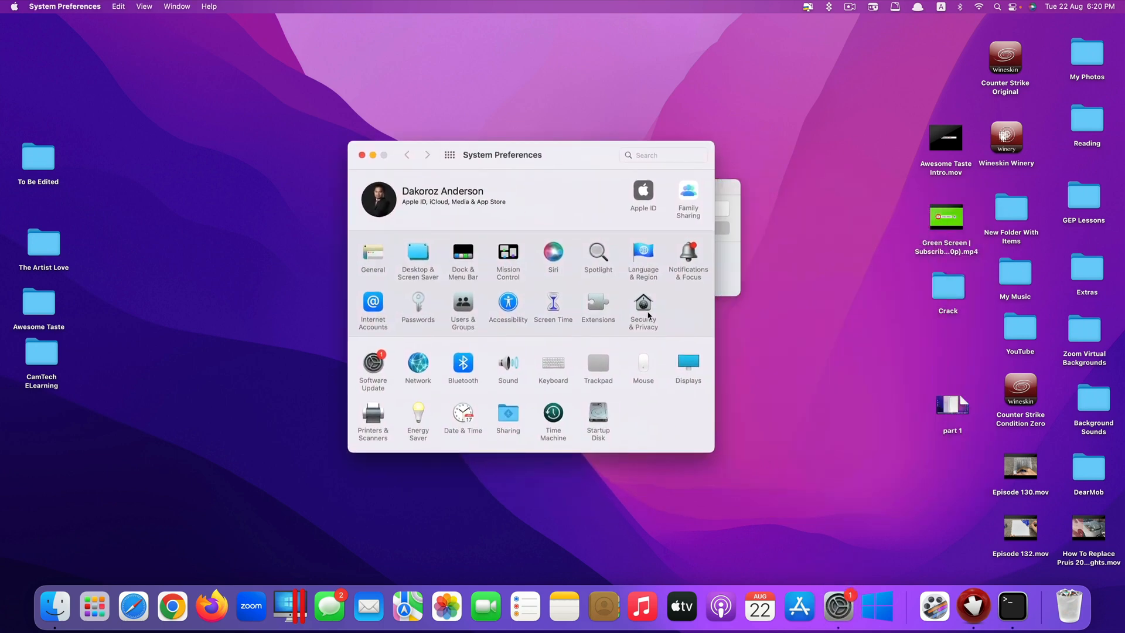
- Confirm Security & Privacy's General tab allows apps from Anywhere, then close the window
{"action": "left_click", "coordinate": [642, 302]}
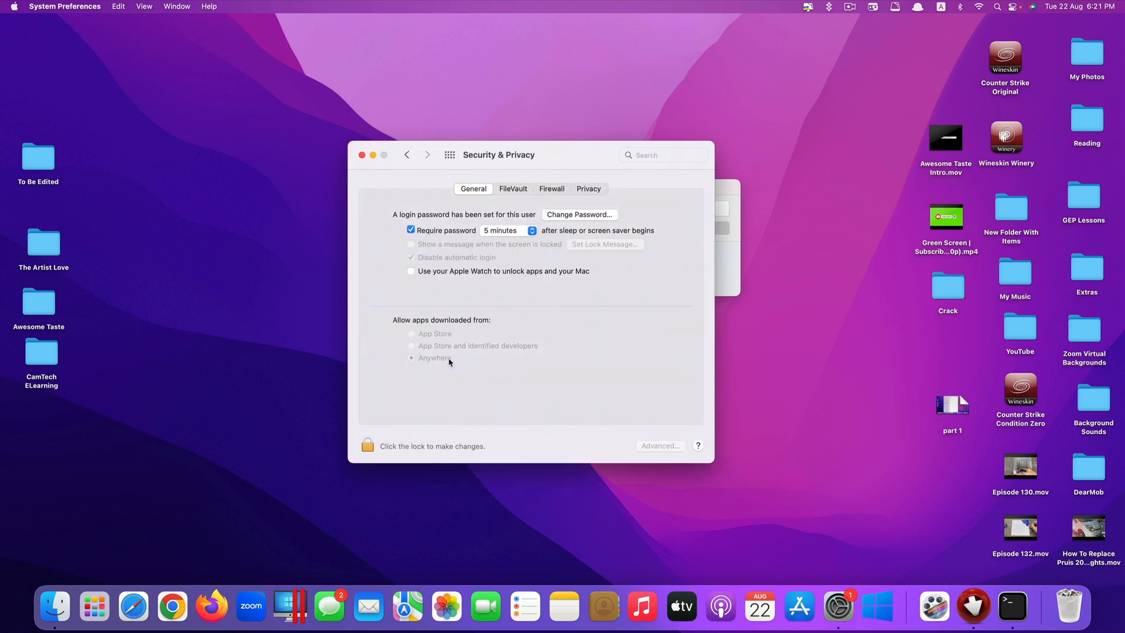
{"action": "mouse_move", "coordinate": [424, 363]}
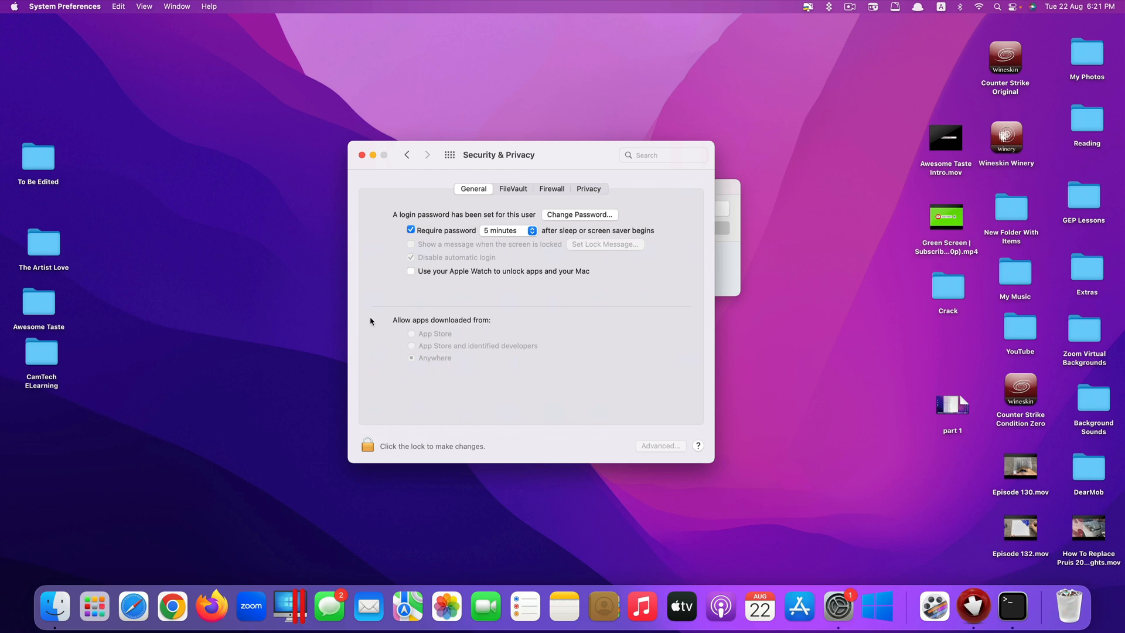
{"action": "mouse_move", "coordinate": [428, 366]}
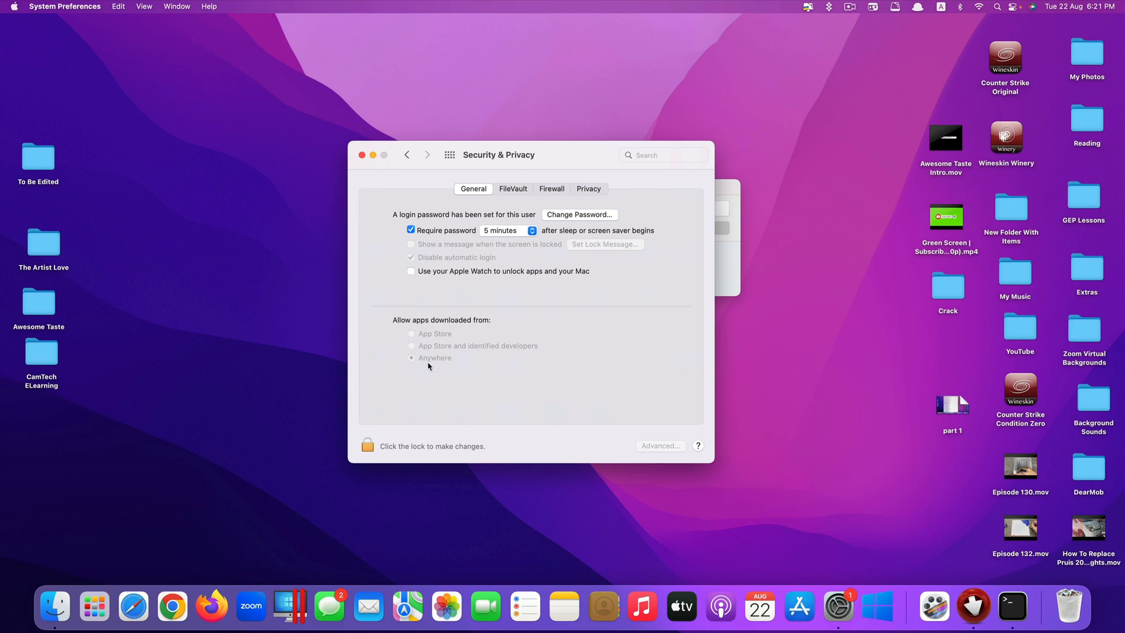
{"action": "left_click", "coordinate": [435, 358]}
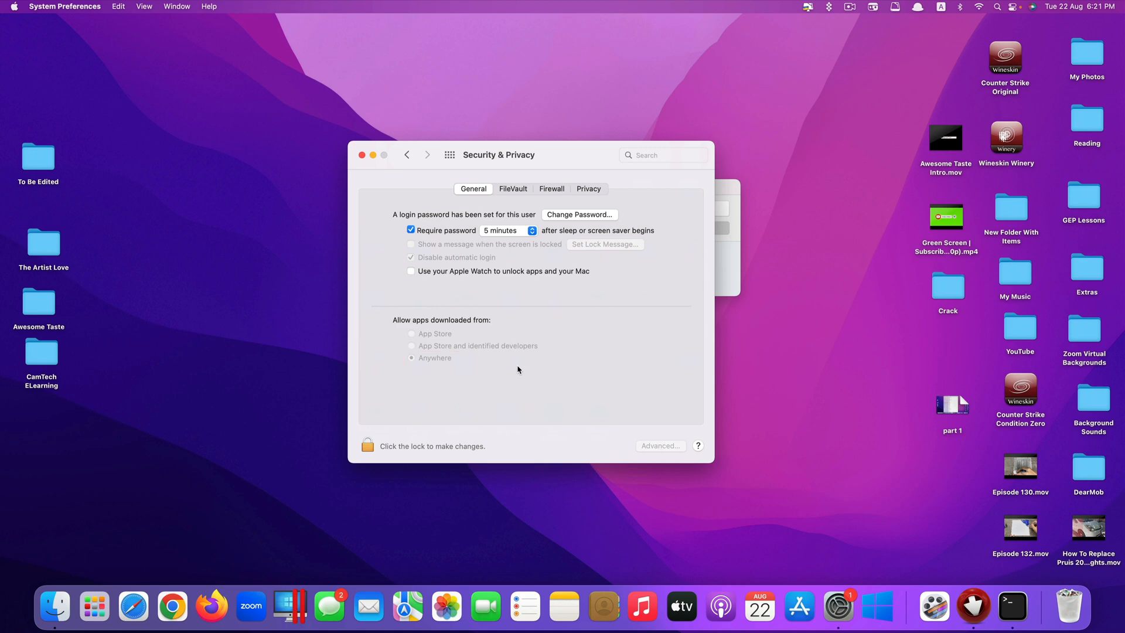
{"action": "left_click", "coordinate": [361, 154]}
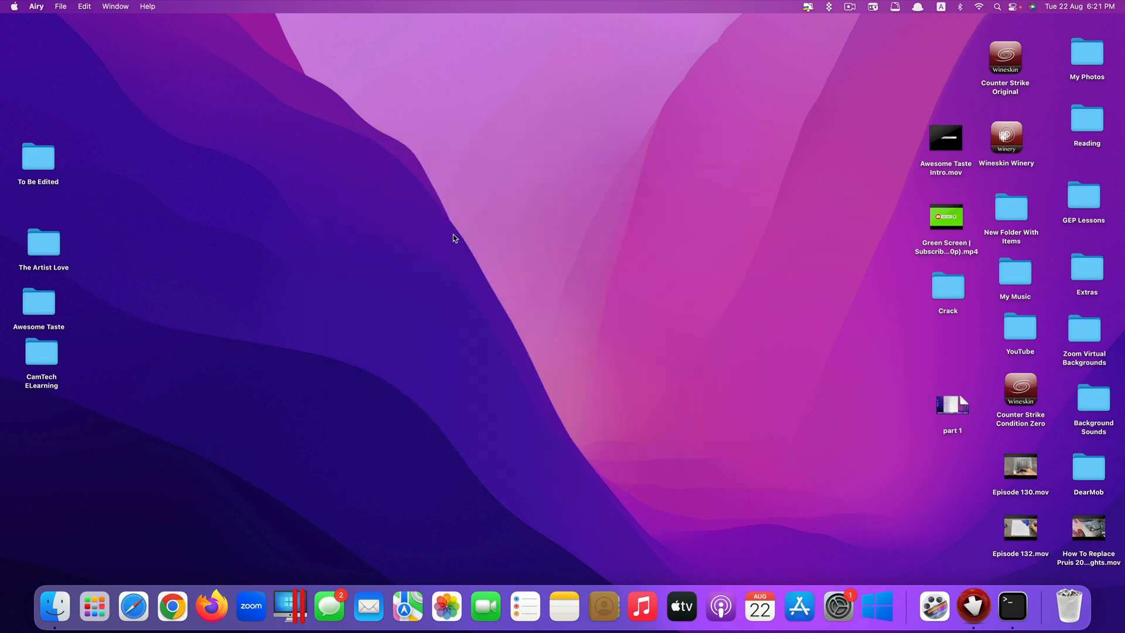